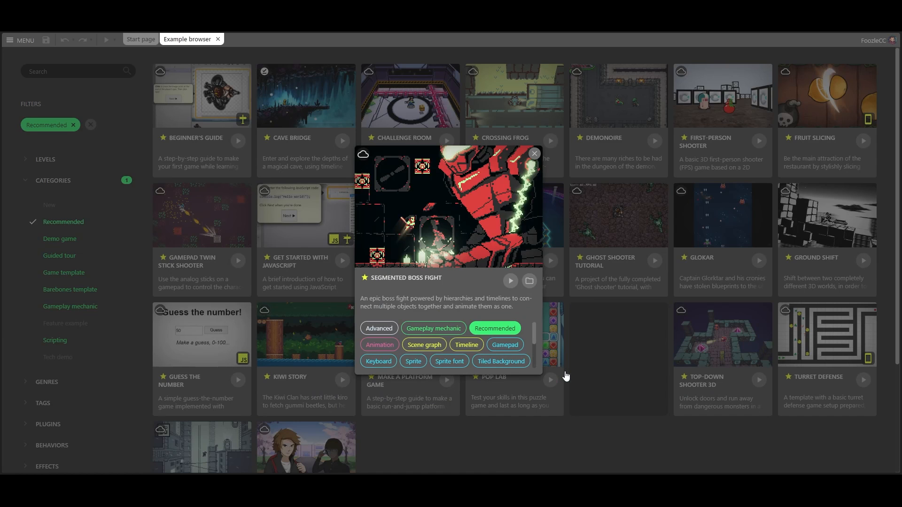
- Load the Segmented Boss Fight example and show its MainLevel layout from the Project bar
{"action": "left_click", "coordinate": [528, 281]}
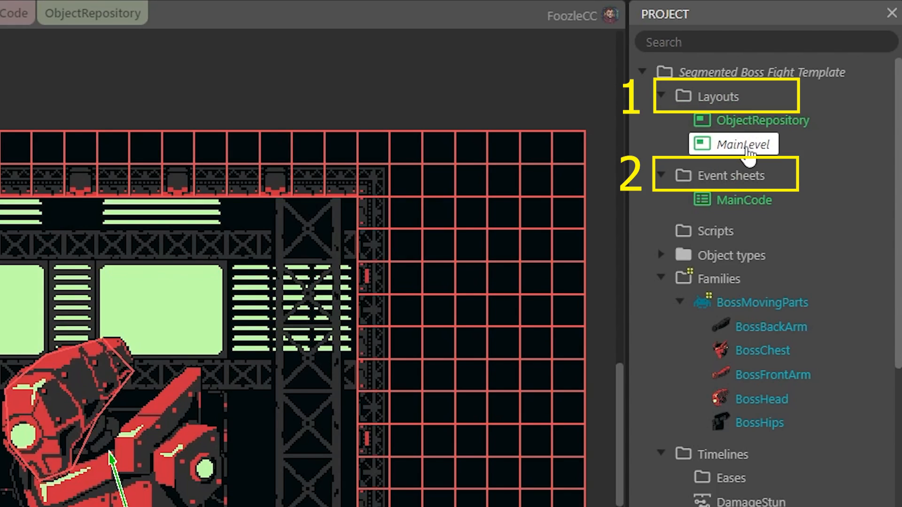
{"action": "double_click", "coordinate": [741, 143]}
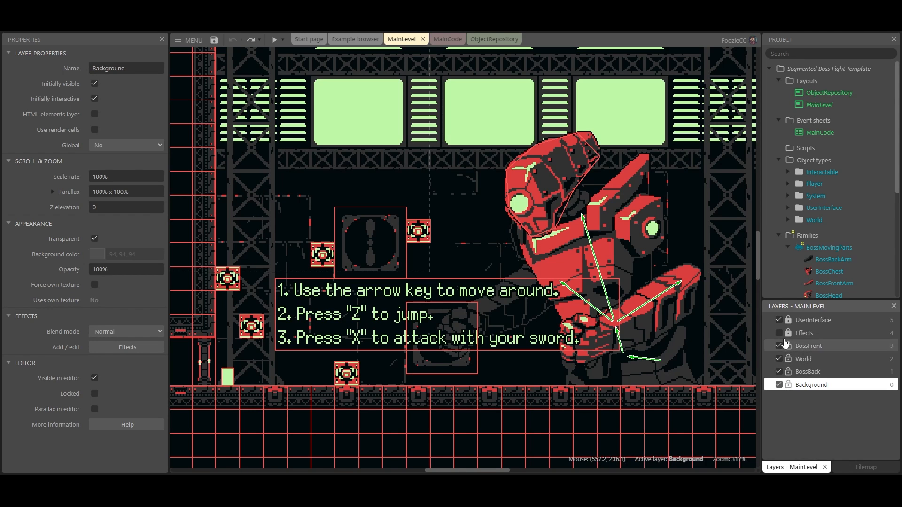
- Switch to the MainCode event sheet and scroll through its player control, animation and sword events
{"action": "left_click", "coordinate": [276, 39]}
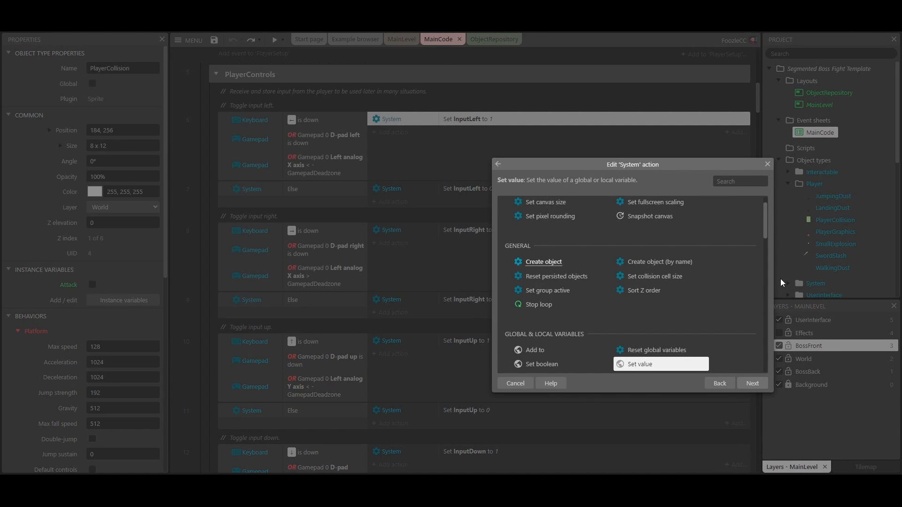
{"action": "scroll", "scroll_direction": "down", "scroll_amount": 3}
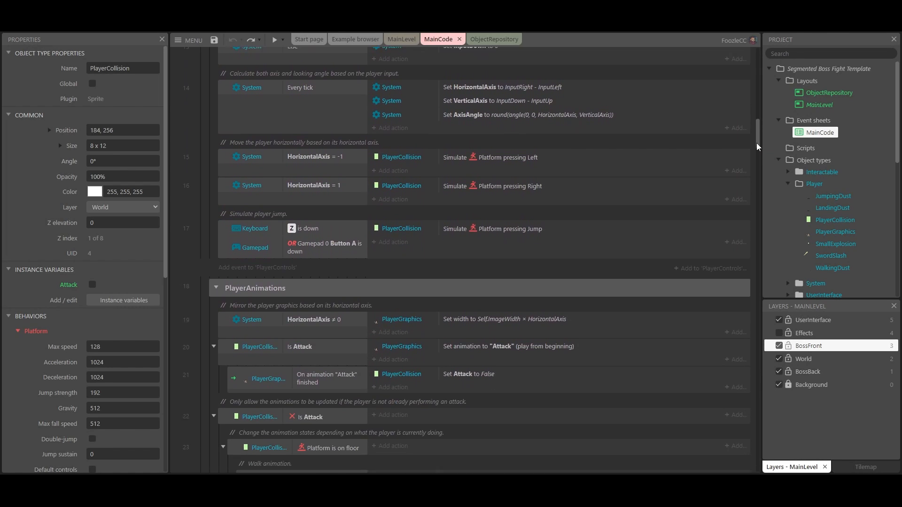
{"action": "scroll", "scroll_direction": "down", "scroll_amount": 3}
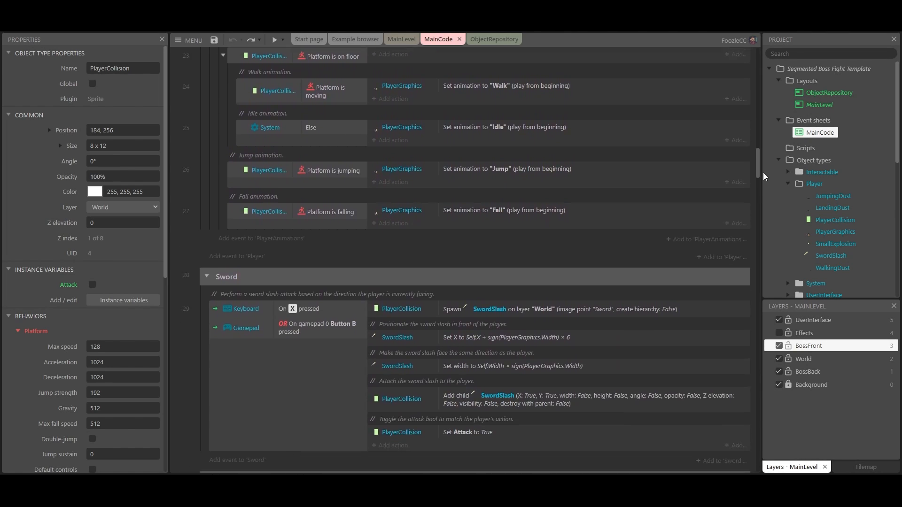
{"action": "scroll", "scroll_direction": "down", "scroll_amount": 3}
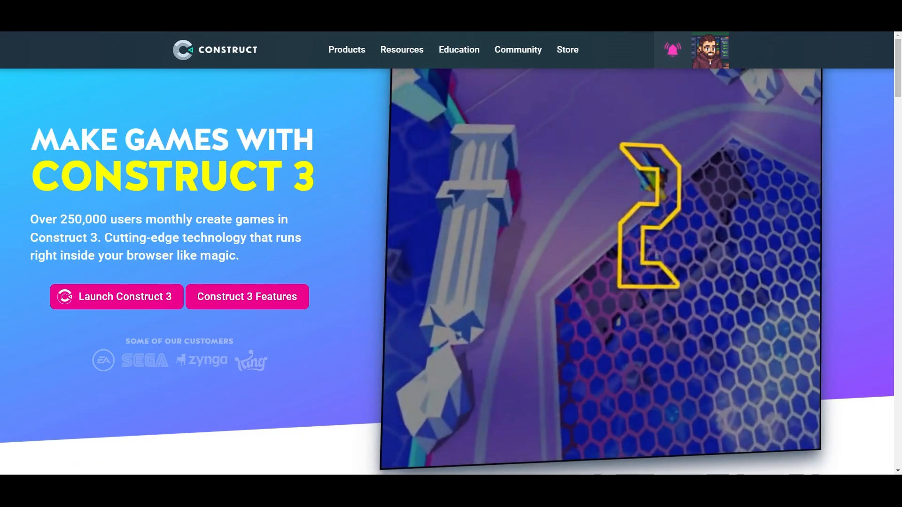
- Open the Beginner's guide to Construct 3 tutorial and scroll down to its Adding Objects section
{"action": "left_click", "coordinate": [401, 50]}
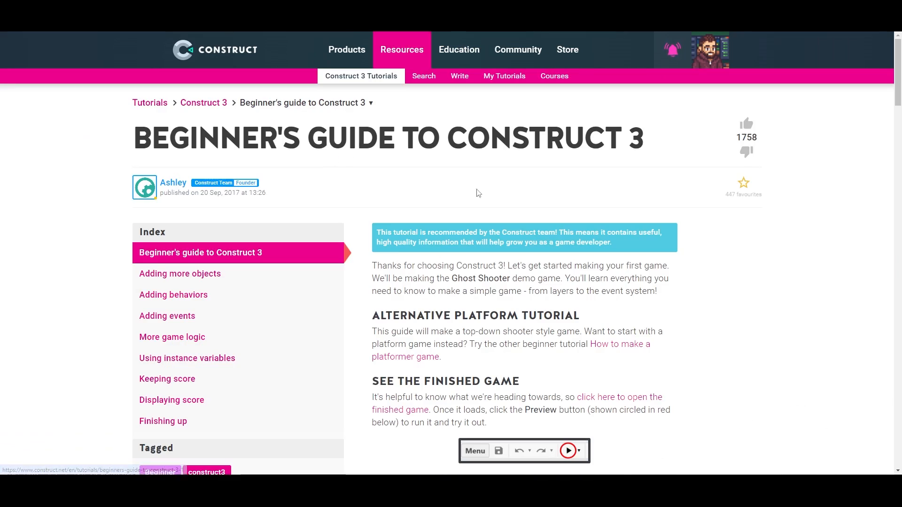
{"action": "scroll", "scroll_direction": "down", "scroll_amount": 3}
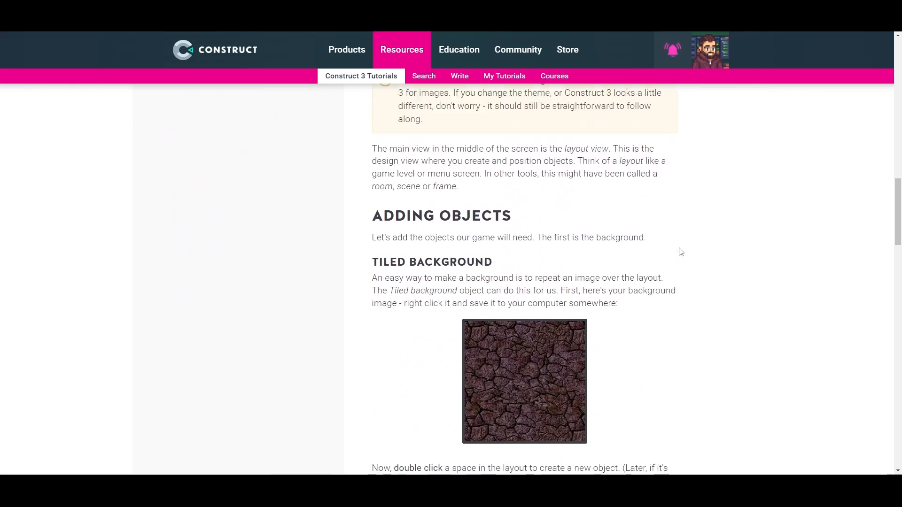
{"action": "scroll", "scroll_direction": "down", "scroll_amount": 3}
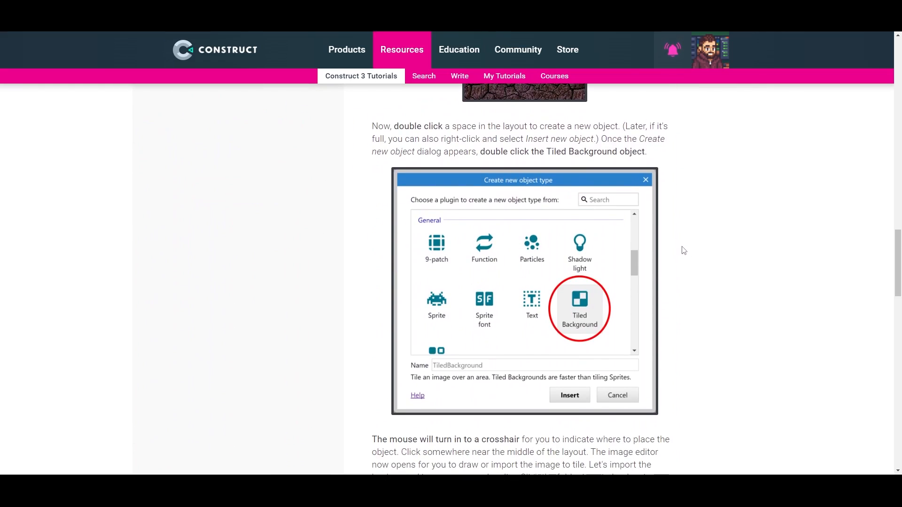
{"action": "scroll", "scroll_direction": "down", "scroll_amount": 3}
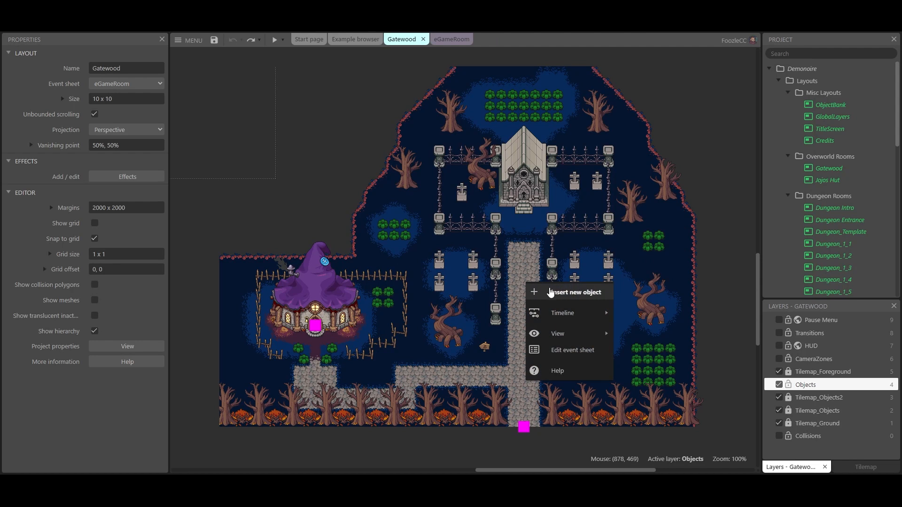
- Browse the Insert new object dialog's list of object plugins, then cancel it
{"action": "left_click", "coordinate": [568, 292]}
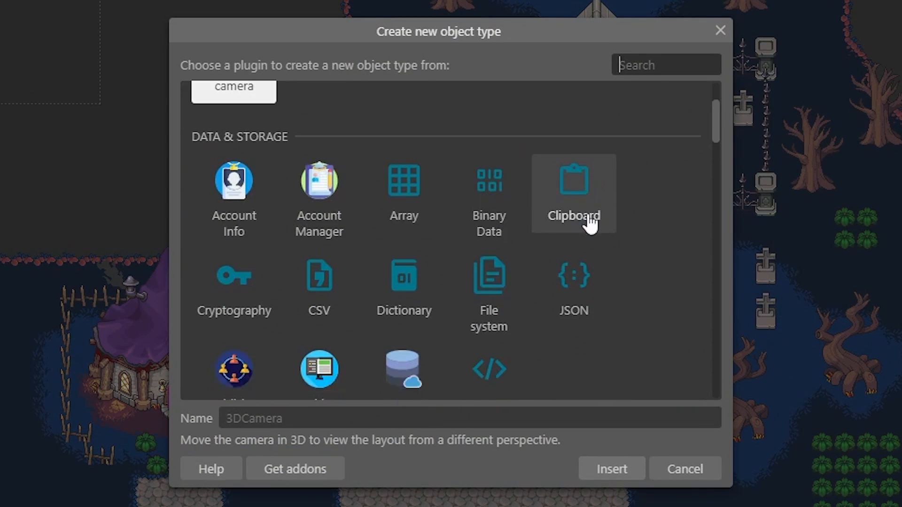
{"action": "scroll", "scroll_direction": "down", "scroll_amount": 3}
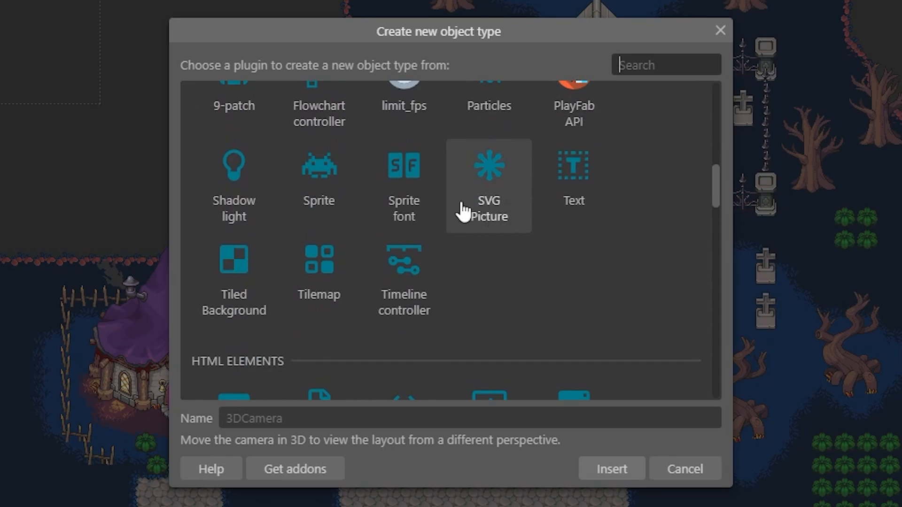
{"action": "left_click", "coordinate": [683, 469]}
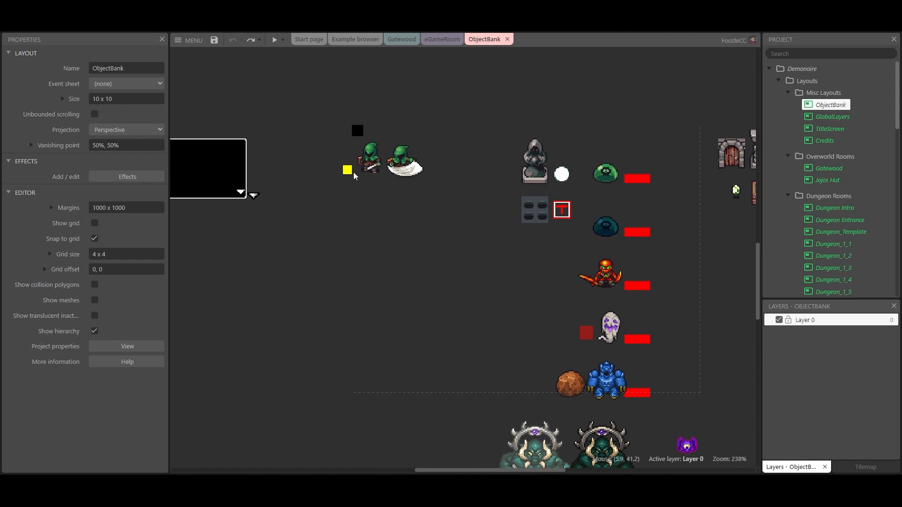
- Select the player in the ObjectBank layout and show its 8Direction behavior
{"action": "left_click", "coordinate": [347, 170]}
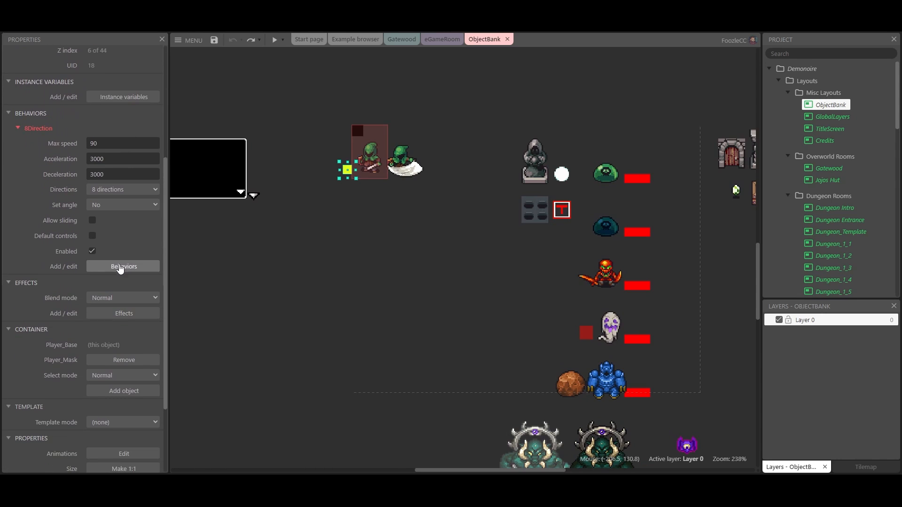
{"action": "left_click", "coordinate": [123, 266]}
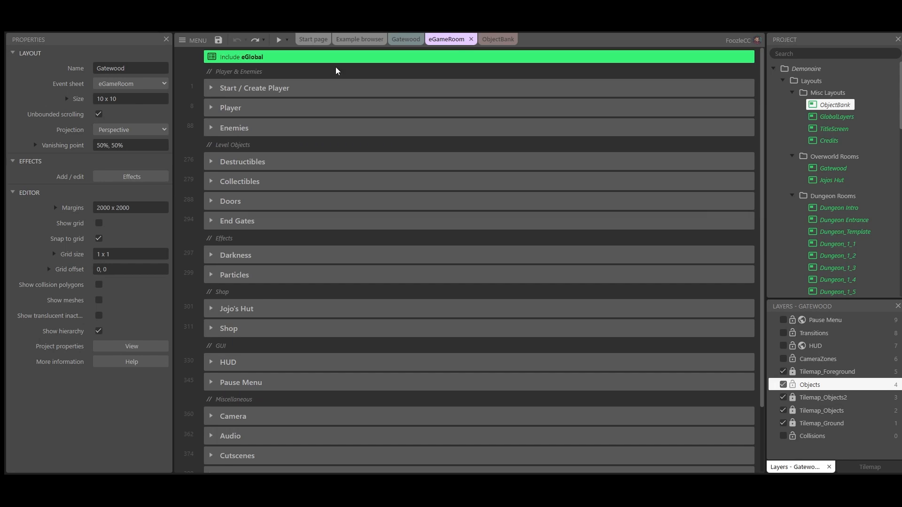
- Bring up the Edit System condition dialog from On start of layout and scroll through its conditions
{"action": "left_click", "coordinate": [211, 87]}
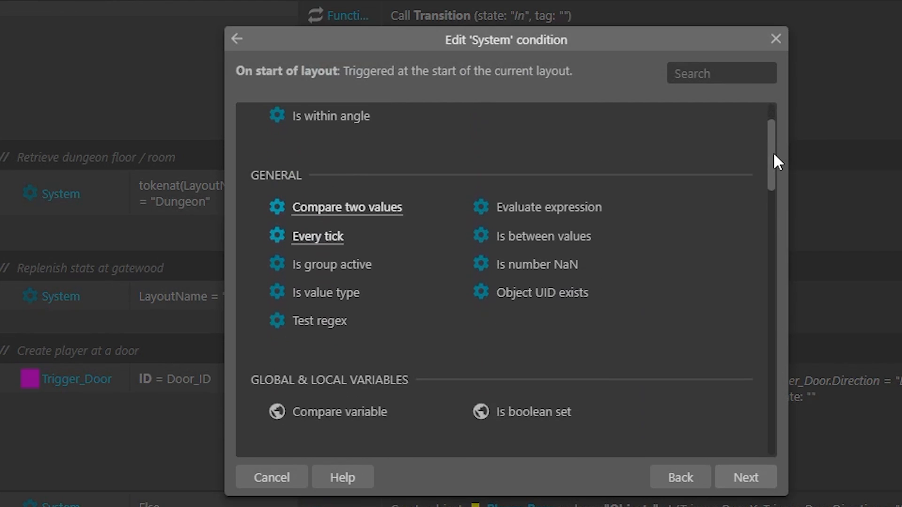
{"action": "scroll", "scroll_direction": "down", "scroll_amount": 3}
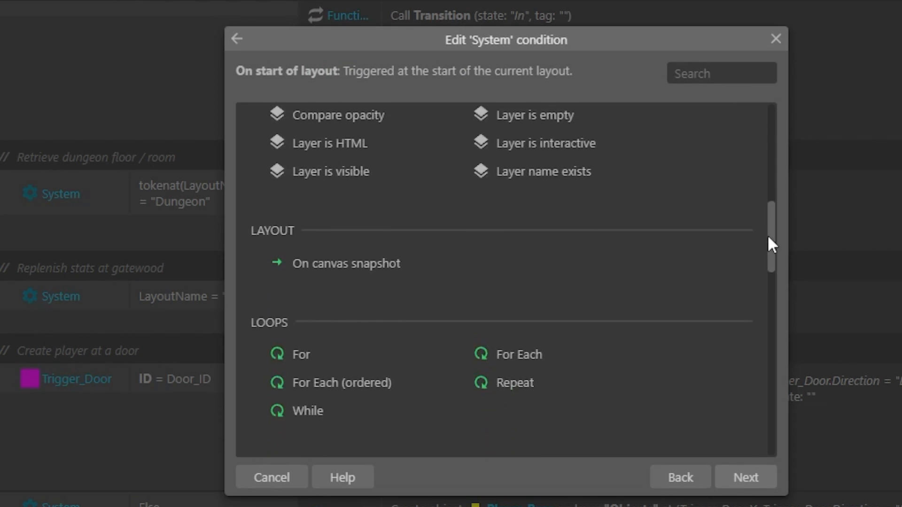
{"action": "scroll", "scroll_direction": "down", "scroll_amount": 3}
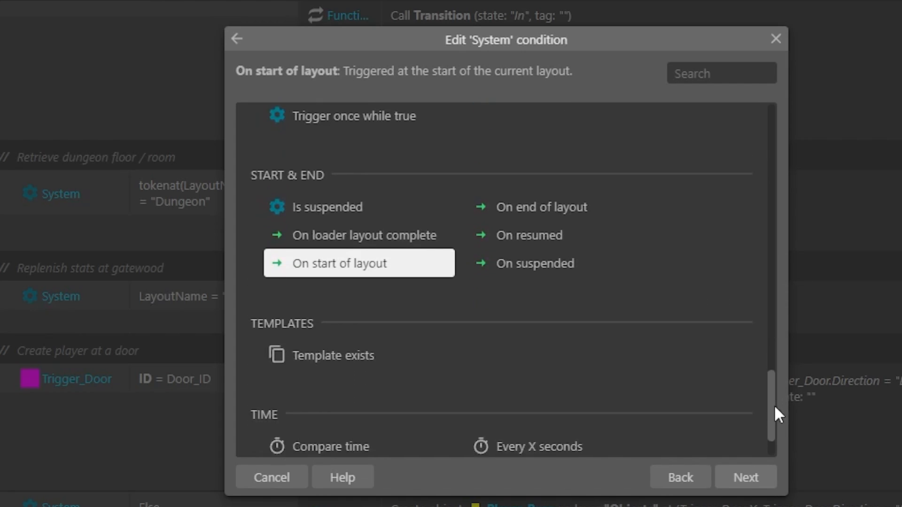
{"action": "scroll", "scroll_direction": "down", "scroll_amount": 3}
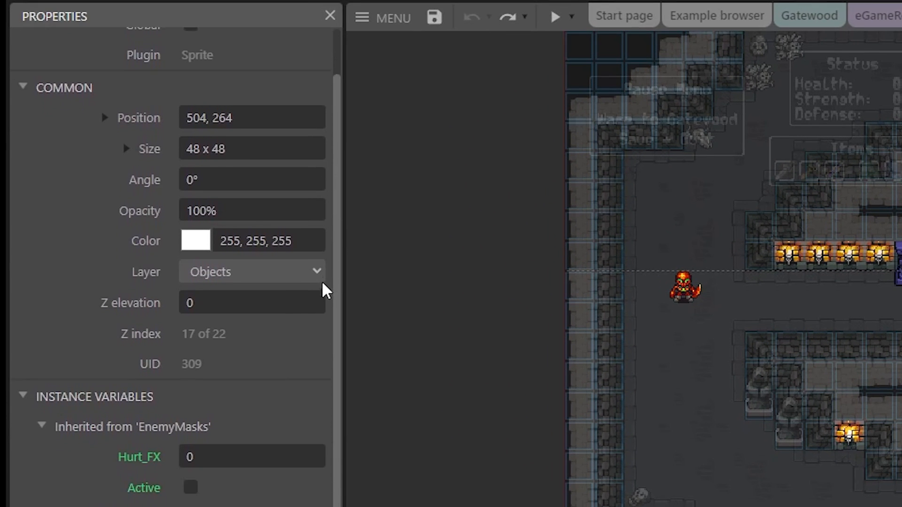
- Scroll the enemy's Properties bar through behaviors and effects, then switch to the eGameRoom event sheet
{"action": "scroll", "scroll_direction": "down", "scroll_amount": 3}
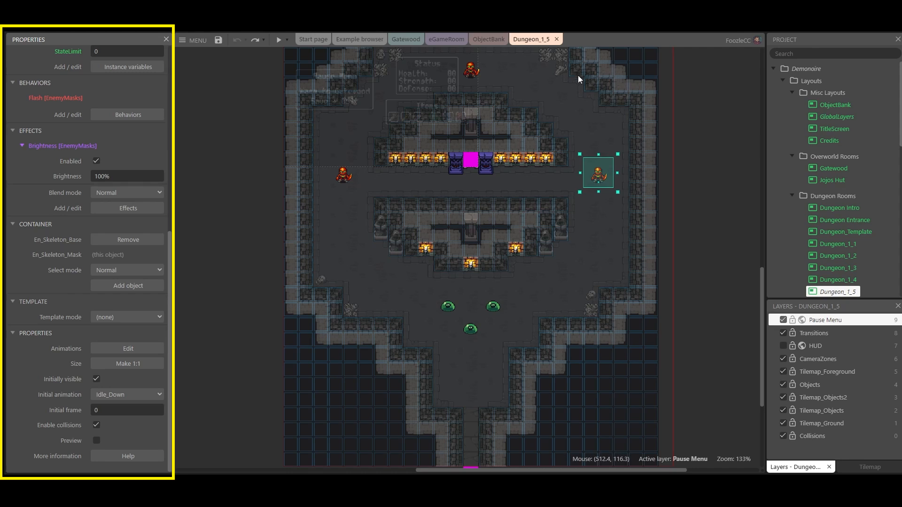
{"action": "left_click", "coordinate": [446, 40]}
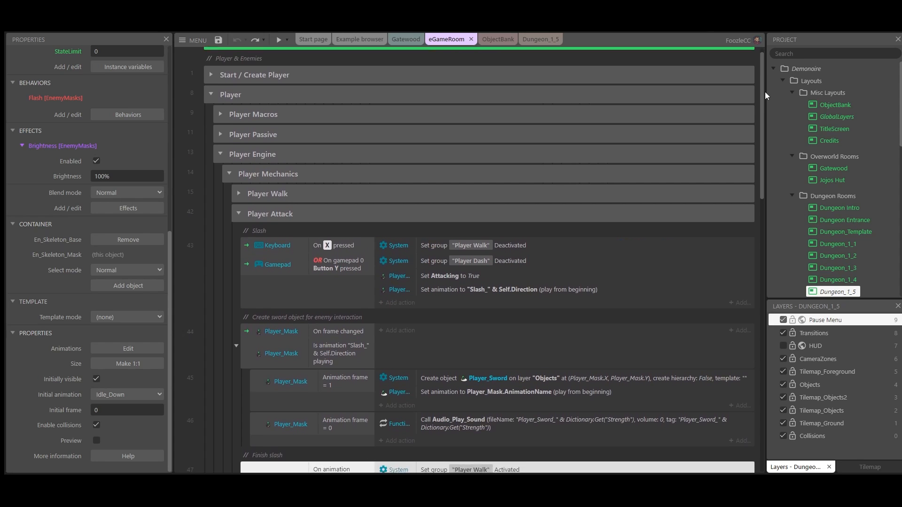
- Scroll through the Player_Mask conditions, Player_Sword actions and Create object parameters in the Player Attack group
{"action": "scroll", "scroll_direction": "down", "scroll_amount": 3}
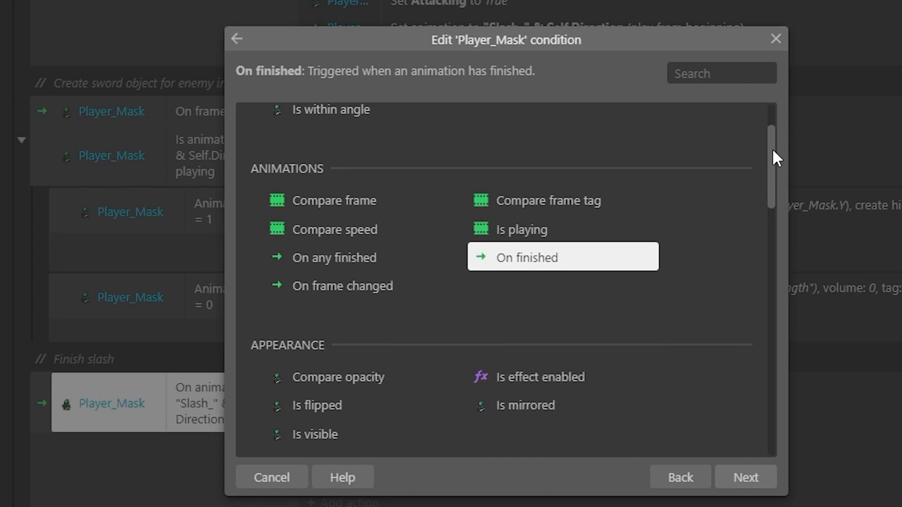
{"action": "scroll", "scroll_direction": "down", "scroll_amount": 3}
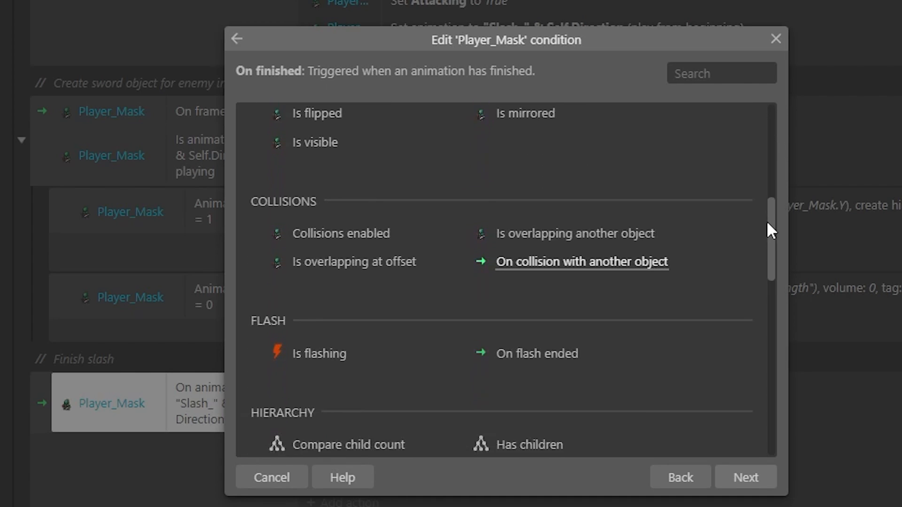
{"action": "scroll", "scroll_direction": "down", "scroll_amount": 3}
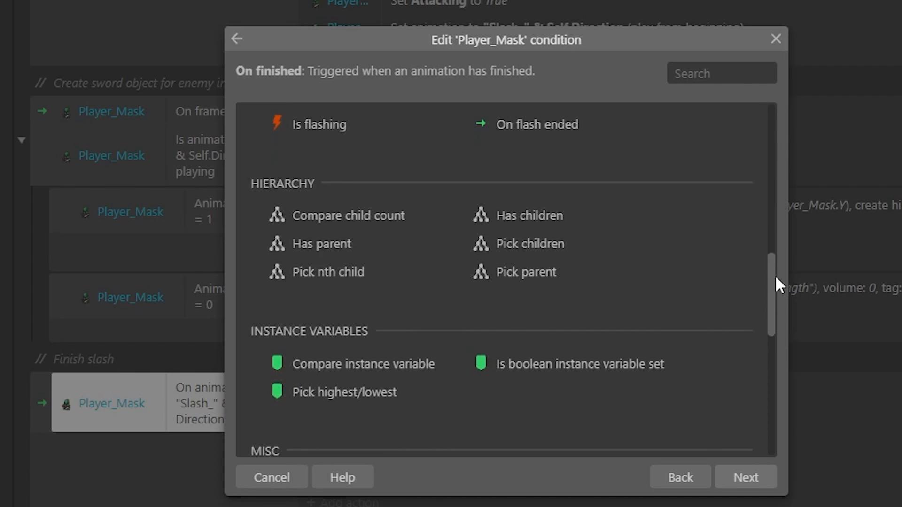
{"action": "scroll", "scroll_direction": "down", "scroll_amount": 3}
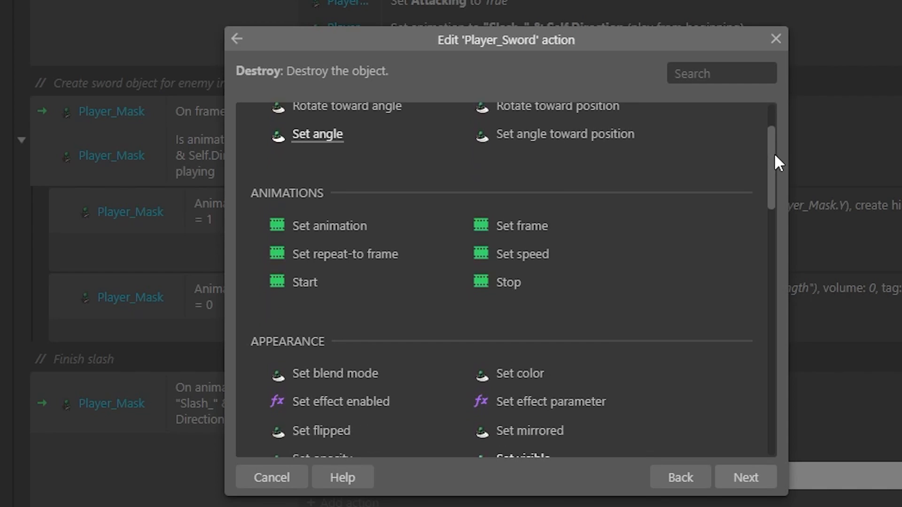
{"action": "scroll", "scroll_direction": "down", "scroll_amount": 3}
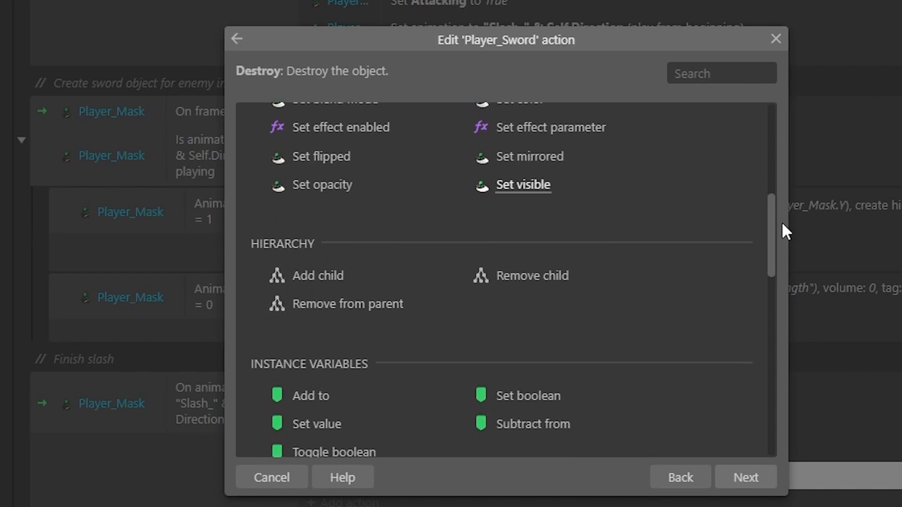
{"action": "scroll", "scroll_direction": "down", "scroll_amount": 3}
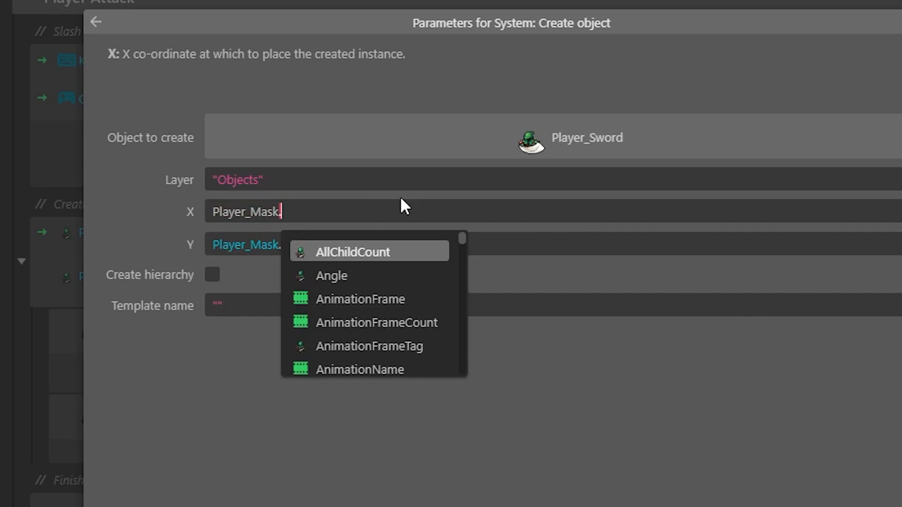
{"action": "scroll", "scroll_direction": "down", "scroll_amount": 3}
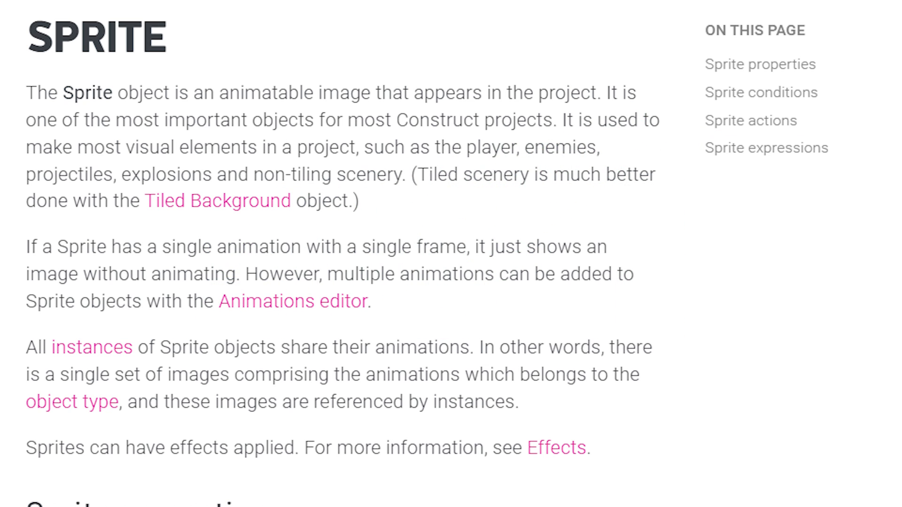
- Scroll the manual's Sprite page down through its conditions to the Sprite actions section
{"action": "scroll", "scroll_direction": "down", "scroll_amount": 3}
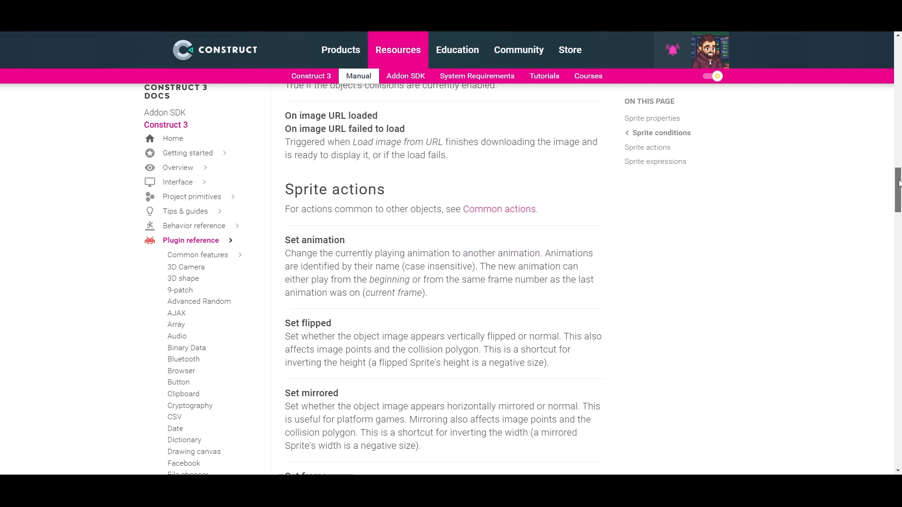
{"action": "scroll", "scroll_direction": "down", "scroll_amount": 3}
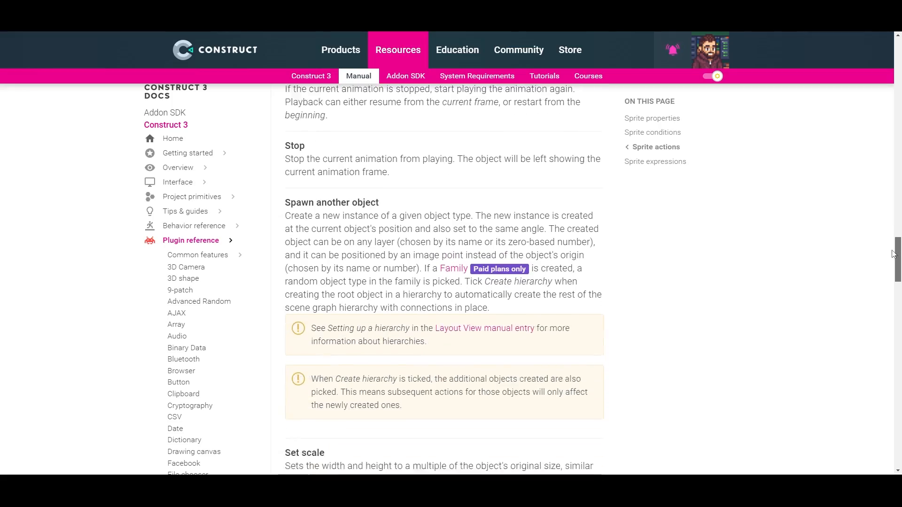
{"action": "scroll", "scroll_direction": "down", "scroll_amount": 3}
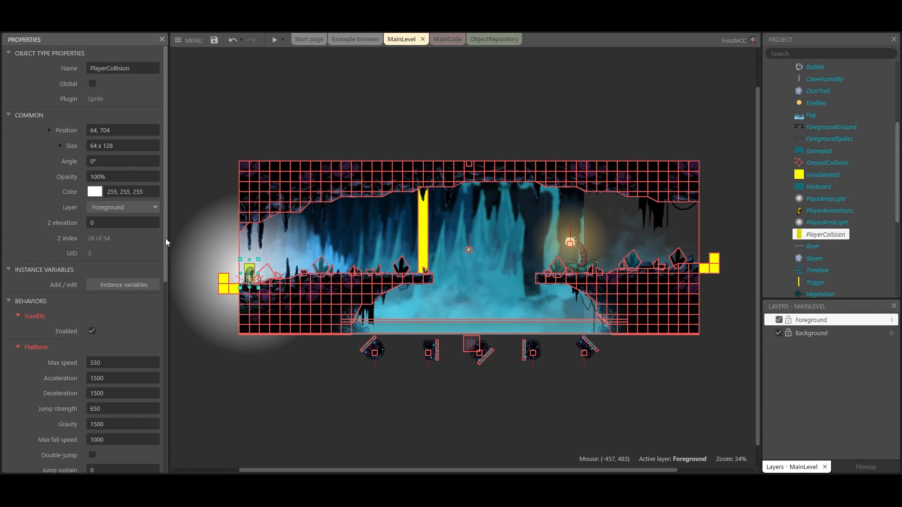
- Scroll PlayerCollision's Platform behavior properties, then switch to the MainCode event sheet
{"action": "scroll", "scroll_direction": "down", "scroll_amount": 3}
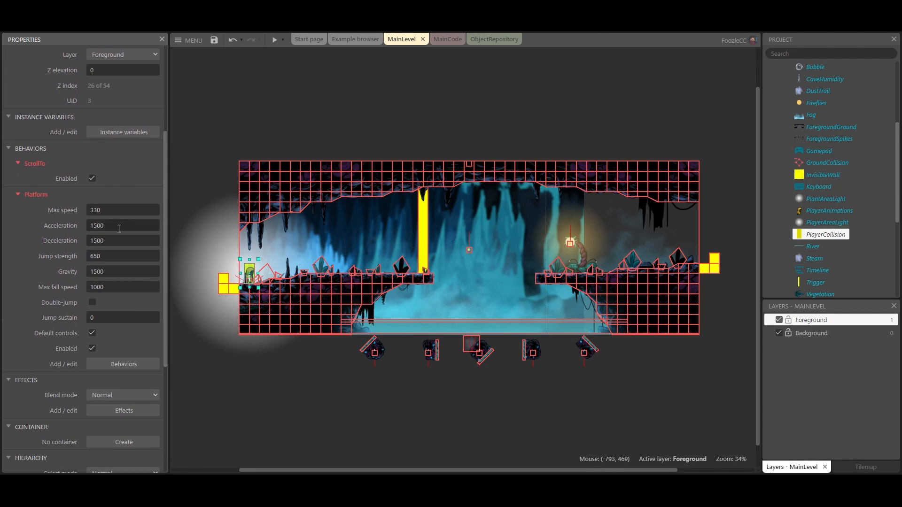
{"action": "left_click", "coordinate": [439, 39]}
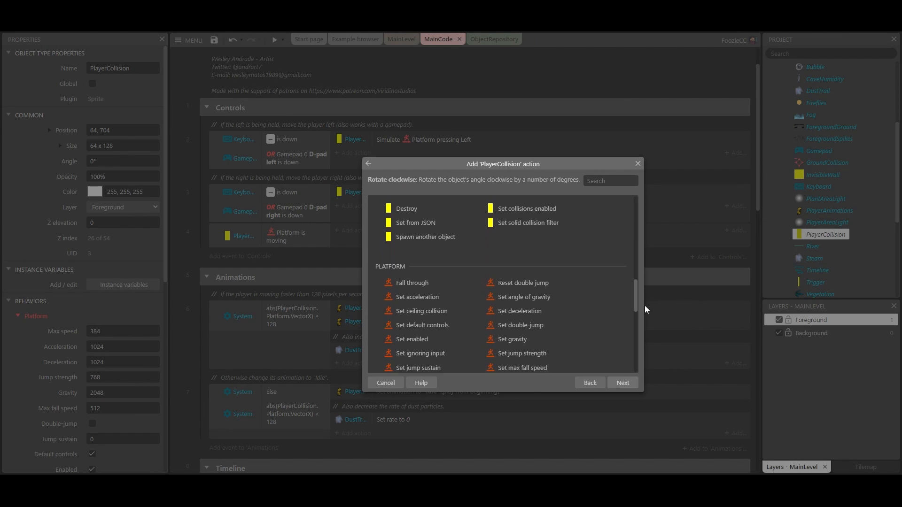
- Choose Platform's Set jump strength action and begin its value with Self.Platform. max from autocomplete
{"action": "scroll", "scroll_direction": "down", "scroll_amount": 3}
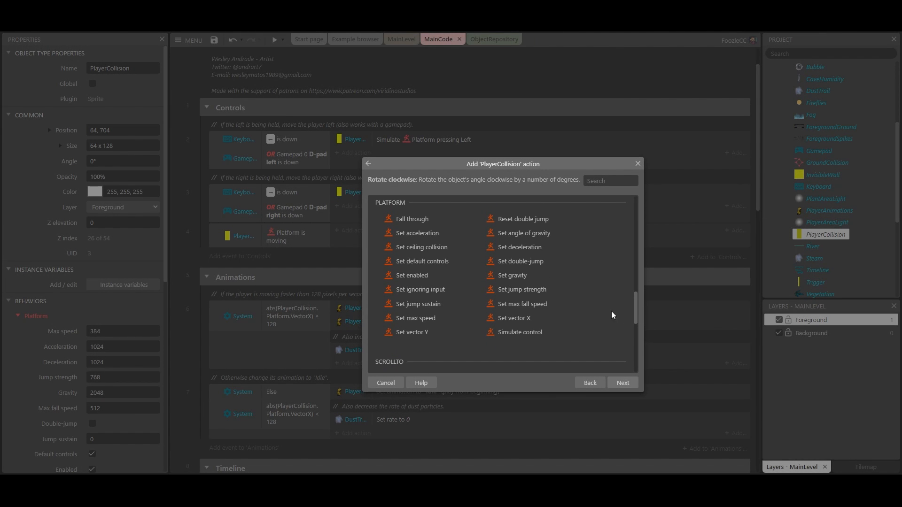
{"action": "left_click", "coordinate": [522, 289]}
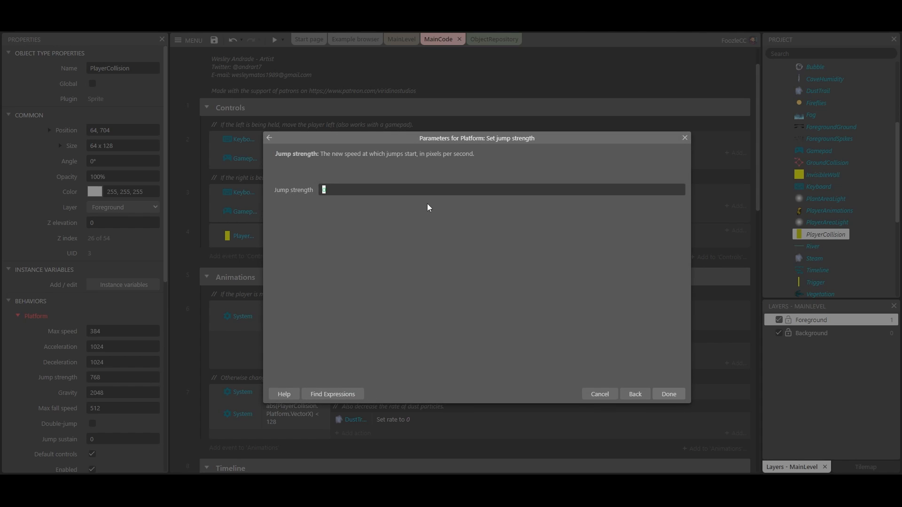
{"action": "type", "text": "Self.Platform."}
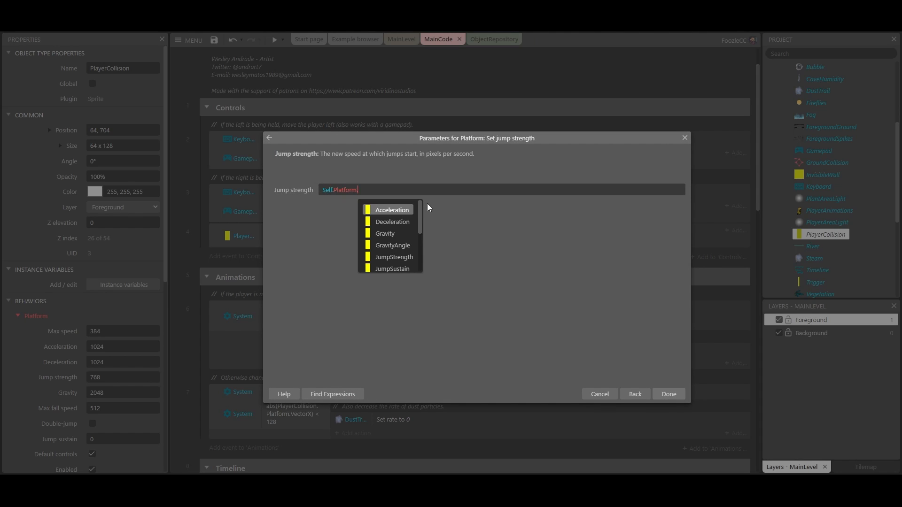
{"action": "type", "text": "max"}
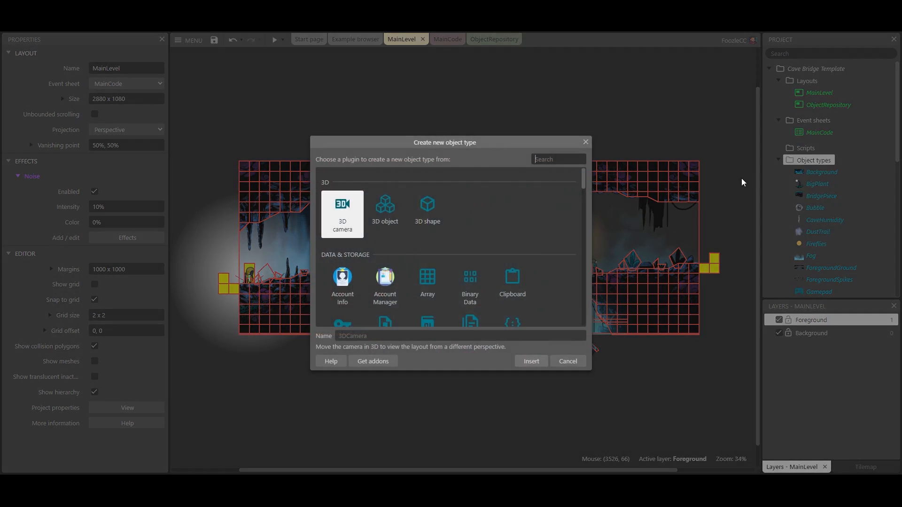
- Search the new object type list for 'arra' and pick the Array plugin
{"action": "type", "text": "arra"}
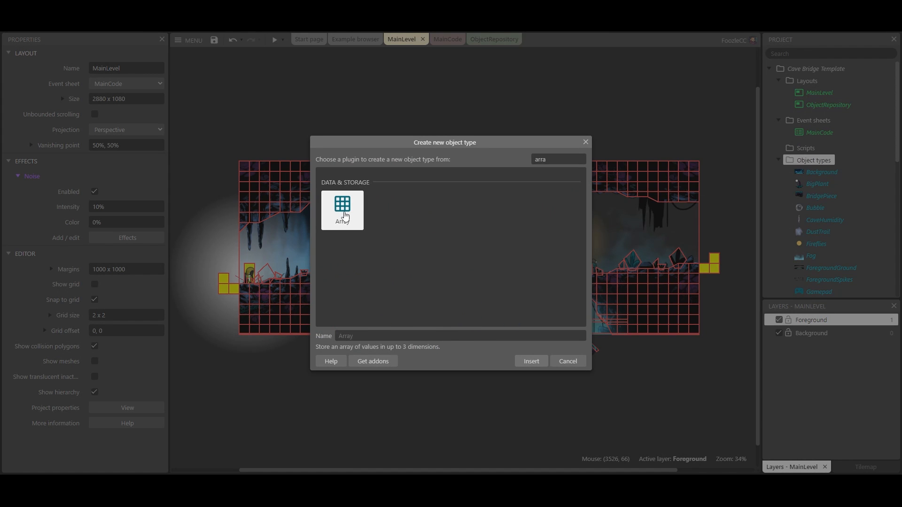
{"action": "left_click", "coordinate": [530, 361]}
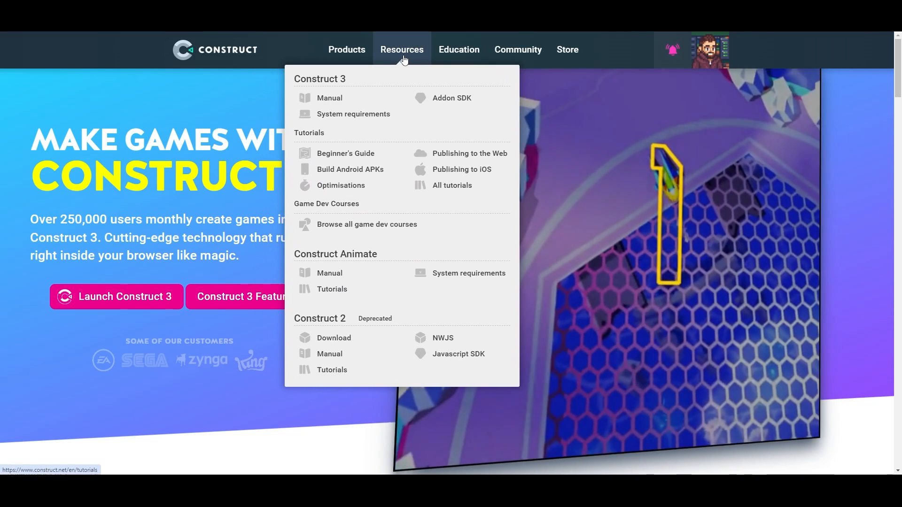
- From Resources, reach the manual's Behavior reference and read the Car behavior page
{"action": "left_click", "coordinate": [329, 98]}
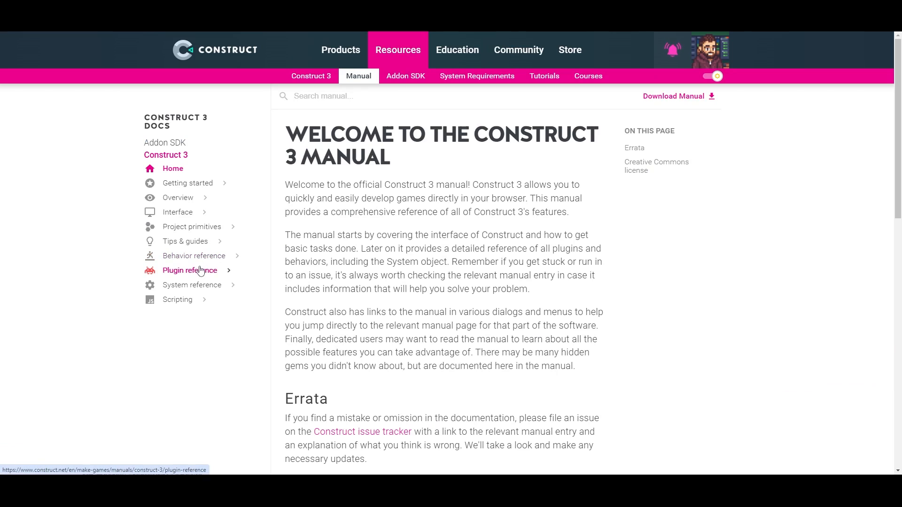
{"action": "left_click", "coordinate": [194, 255]}
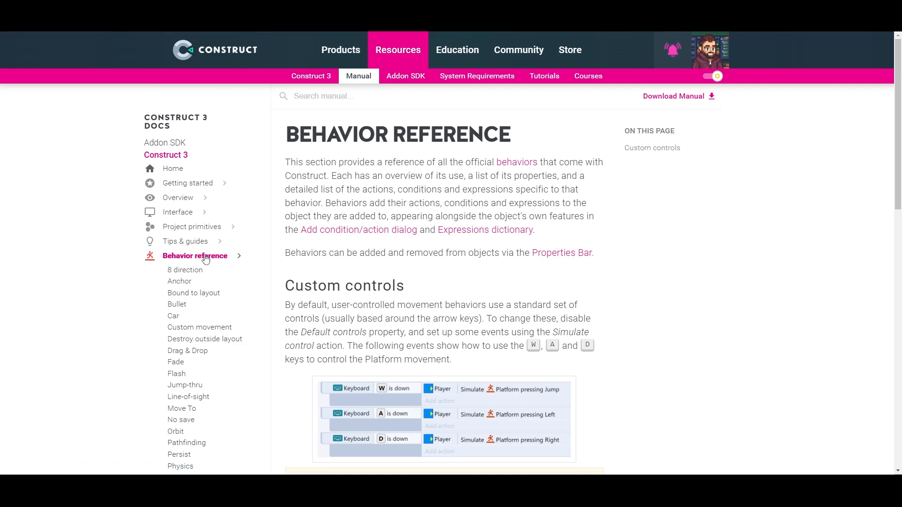
{"action": "mouse_move", "coordinate": [173, 315]}
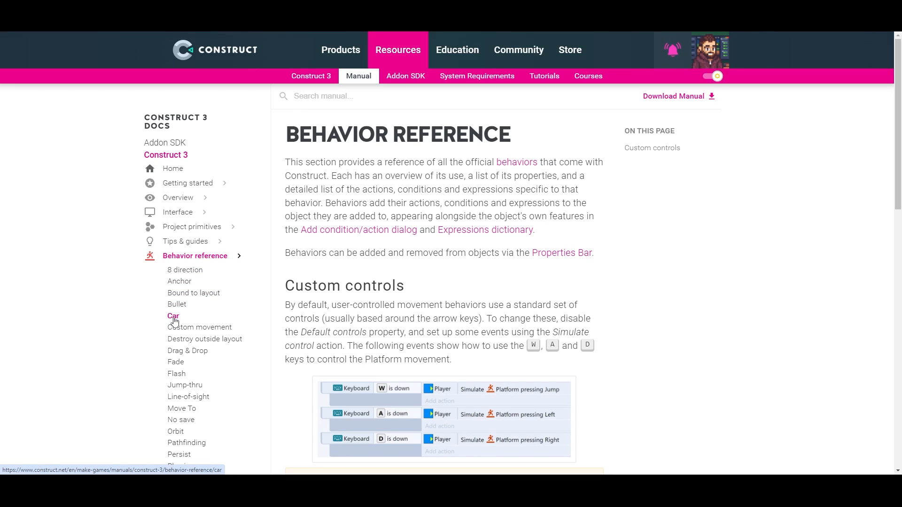
{"action": "left_click", "coordinate": [172, 315]}
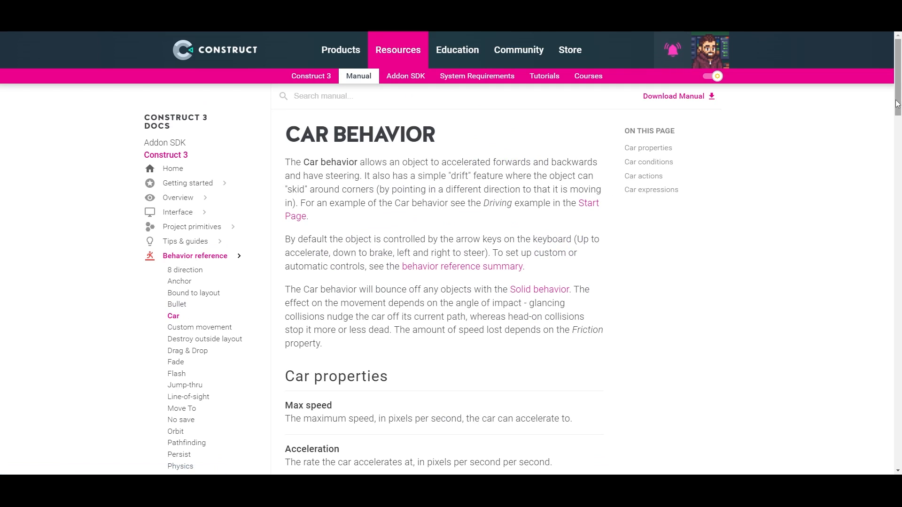
{"action": "scroll", "scroll_direction": "down", "scroll_amount": 3}
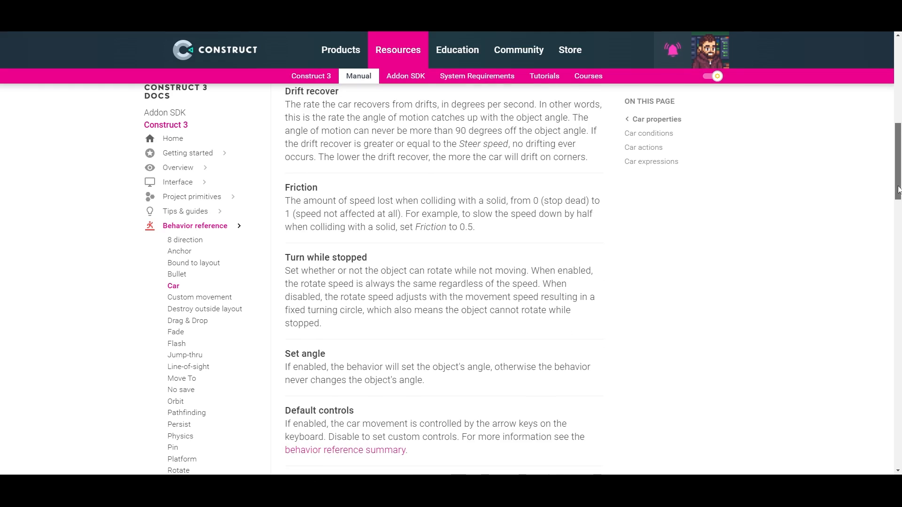
{"action": "scroll", "scroll_direction": "down", "scroll_amount": 3}
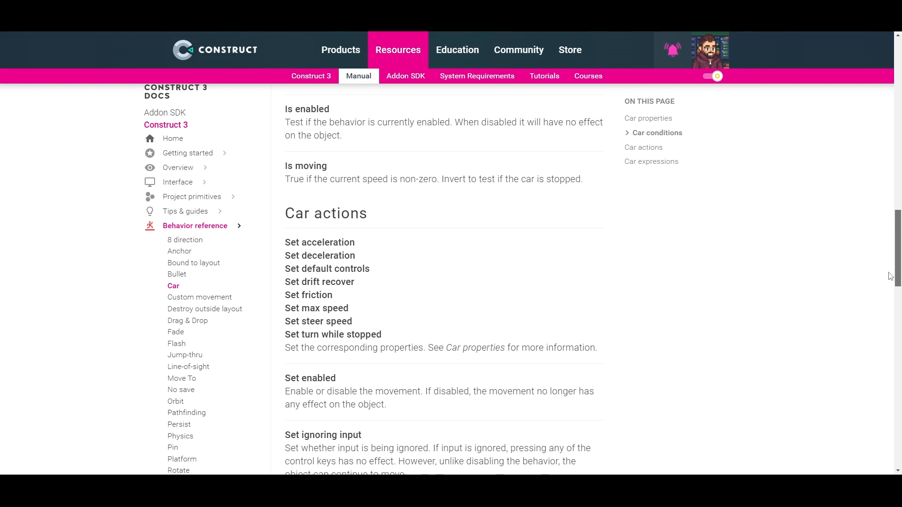
{"action": "scroll", "scroll_direction": "down", "scroll_amount": 3}
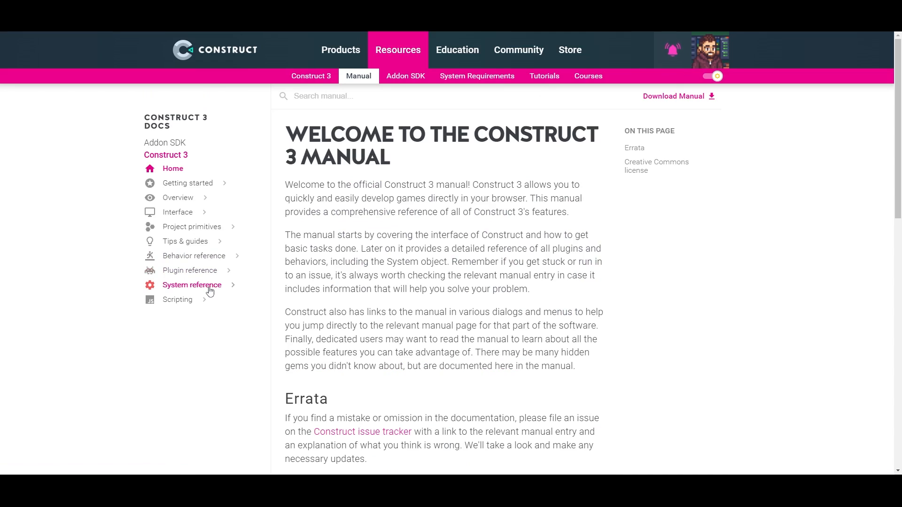
- Read the System reference's conditions, actions and expressions pages
{"action": "left_click", "coordinate": [191, 285]}
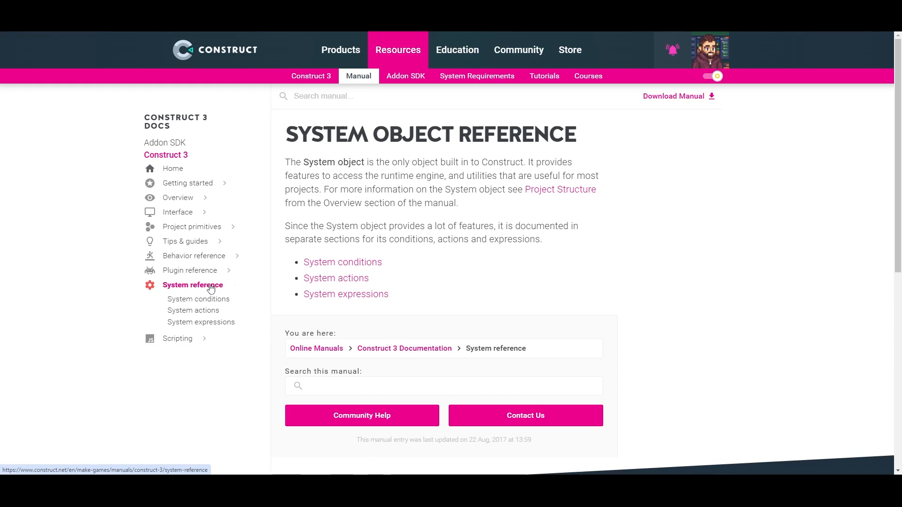
{"action": "left_click", "coordinate": [198, 298]}
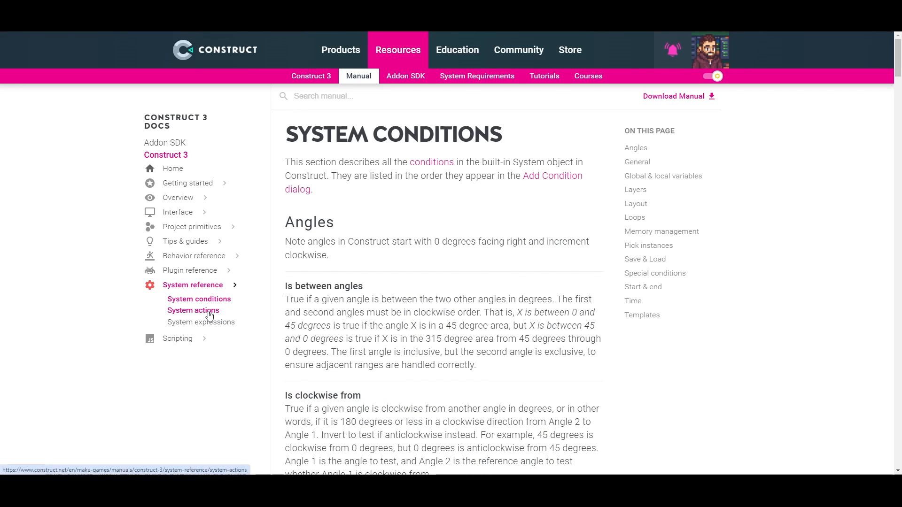
{"action": "left_click", "coordinate": [193, 311]}
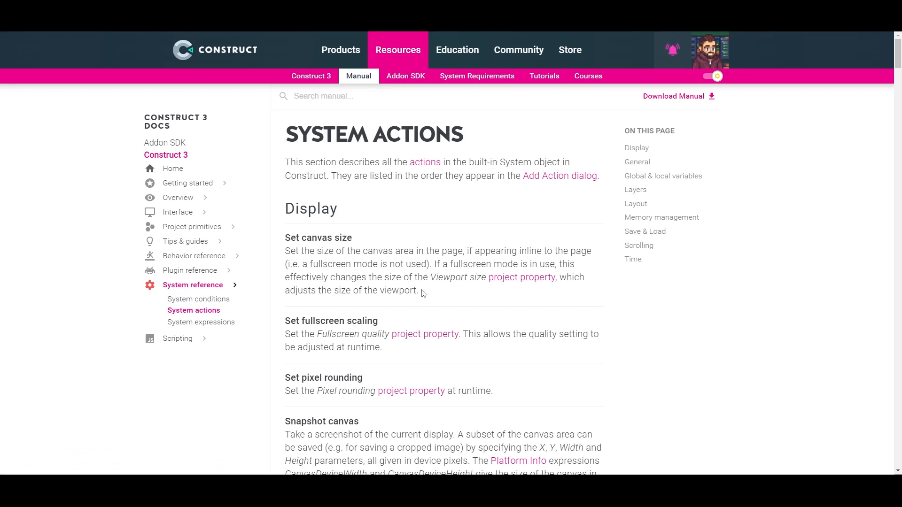
{"action": "left_click", "coordinate": [201, 291]}
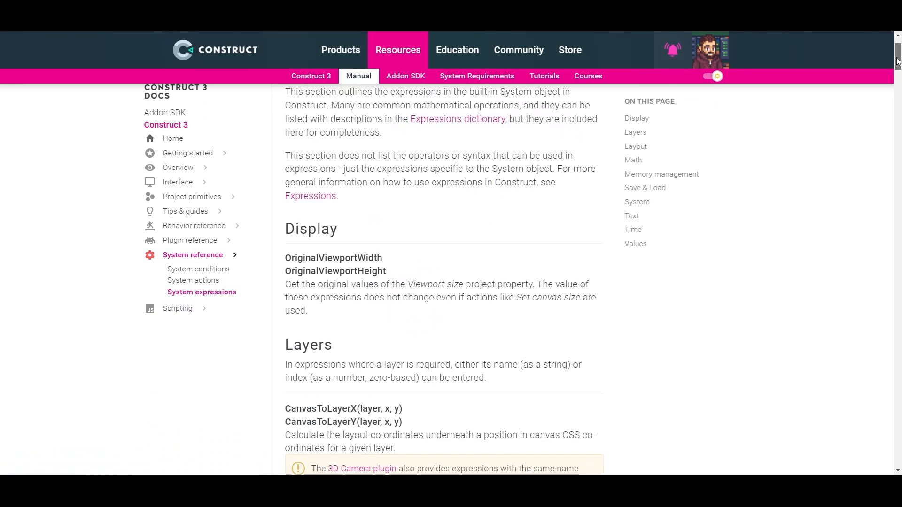
{"action": "scroll", "scroll_direction": "down", "scroll_amount": 3}
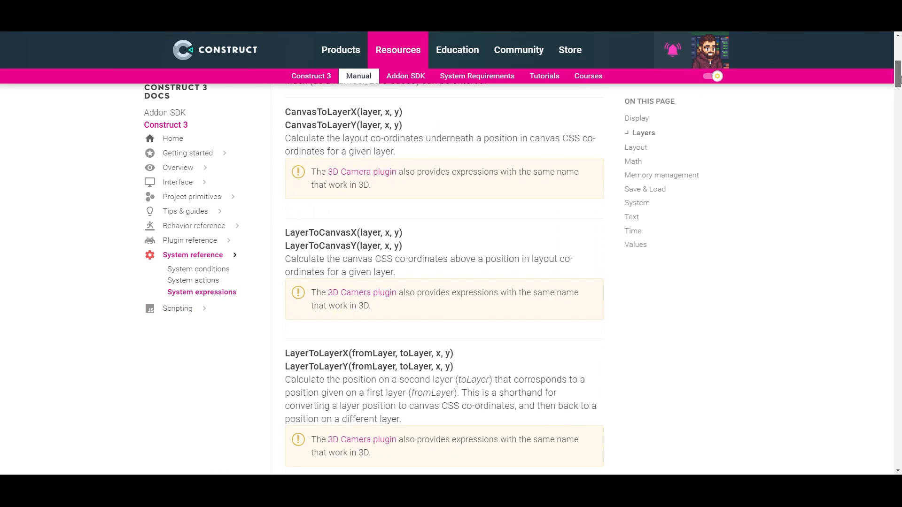
{"action": "scroll", "scroll_direction": "down", "scroll_amount": 3}
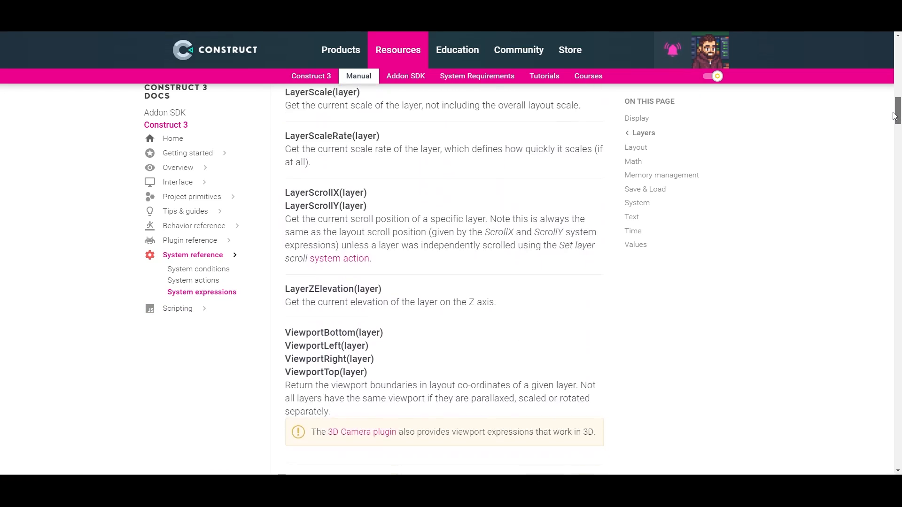
{"action": "scroll", "scroll_direction": "down", "scroll_amount": 3}
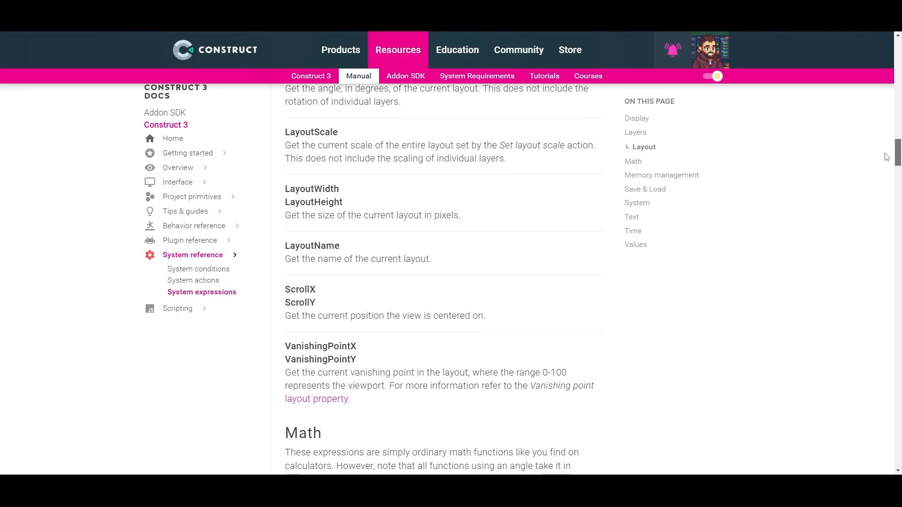
{"action": "scroll", "scroll_direction": "down", "scroll_amount": 3}
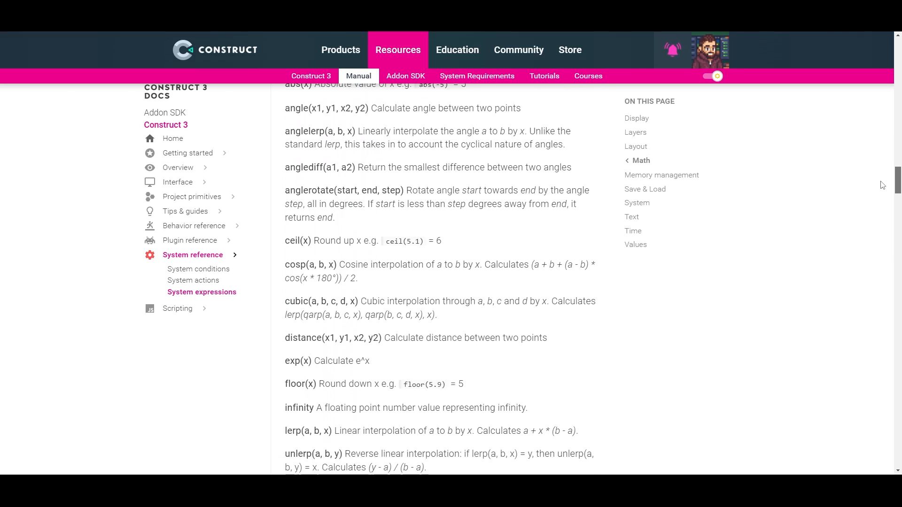
{"action": "scroll", "scroll_direction": "down", "scroll_amount": 3}
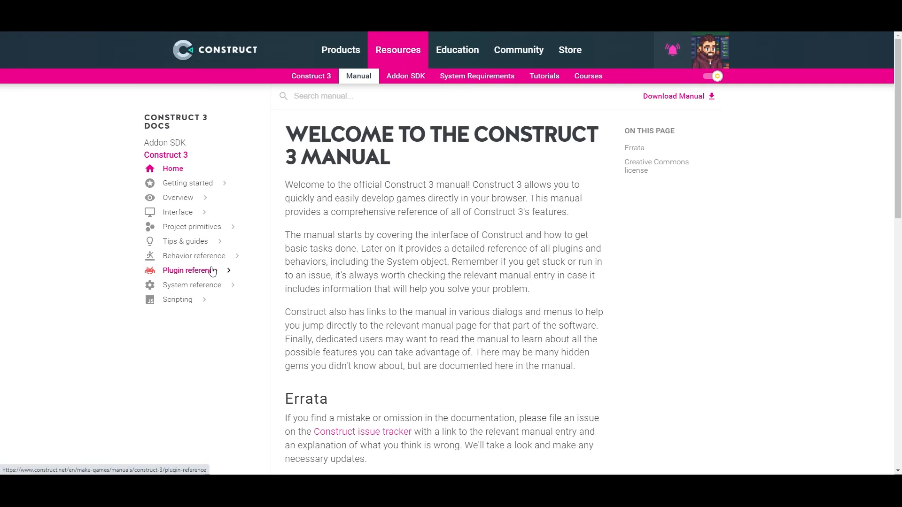
{"action": "mouse_move", "coordinate": [192, 285]}
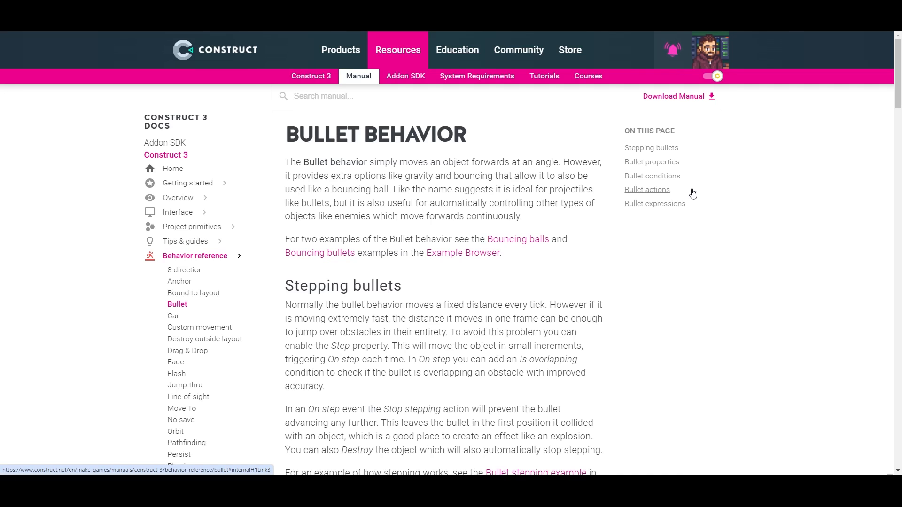
- Jump to the Bullet actions section of the Bullet behavior page and read it
{"action": "left_click", "coordinate": [646, 189]}
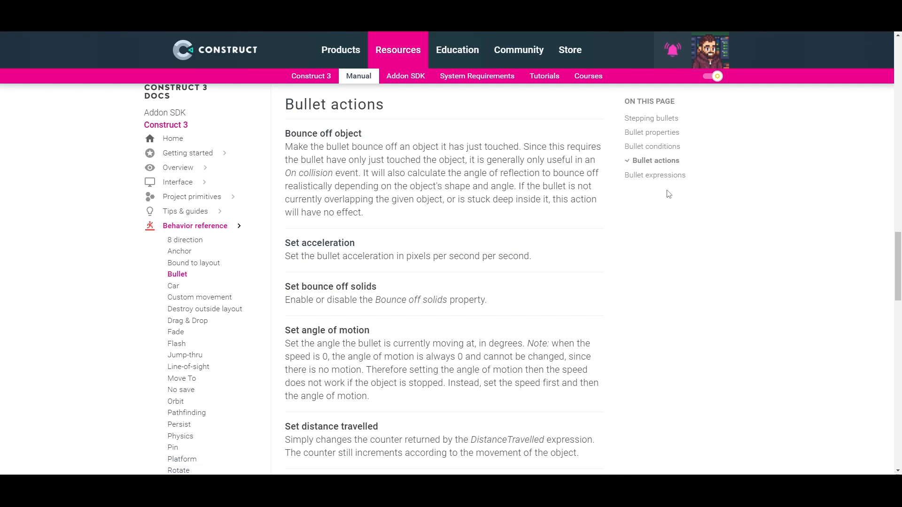
{"action": "scroll", "scroll_direction": "down", "scroll_amount": 3}
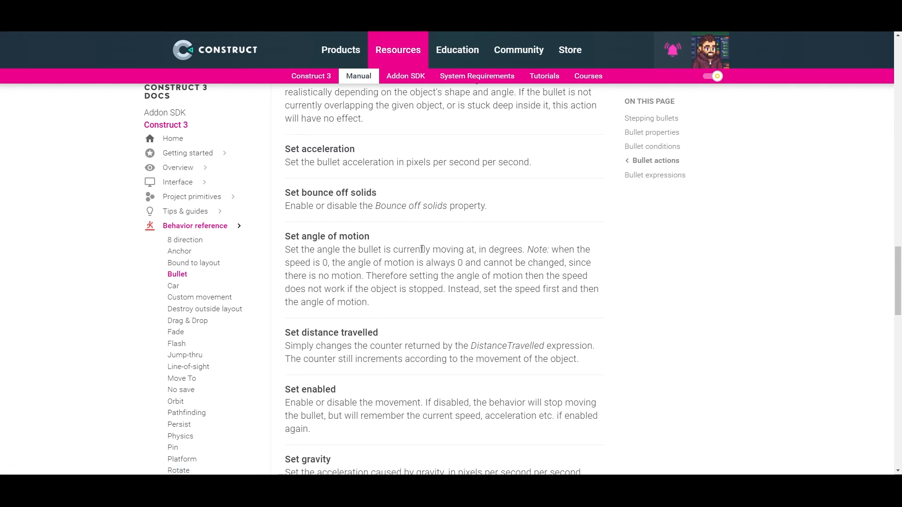
{"action": "mouse_move", "coordinate": [373, 309]}
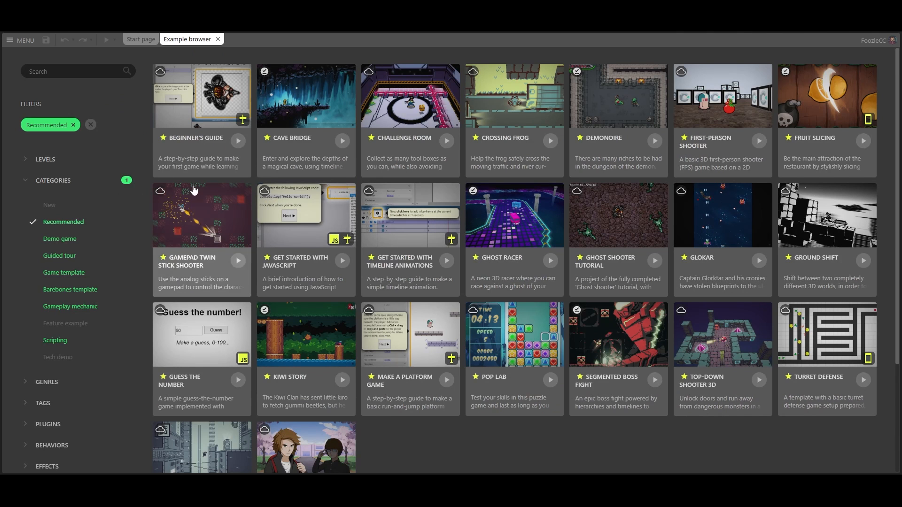
- Remove the Recommended filter chip and scroll through the full example list
{"action": "left_click", "coordinate": [74, 125]}
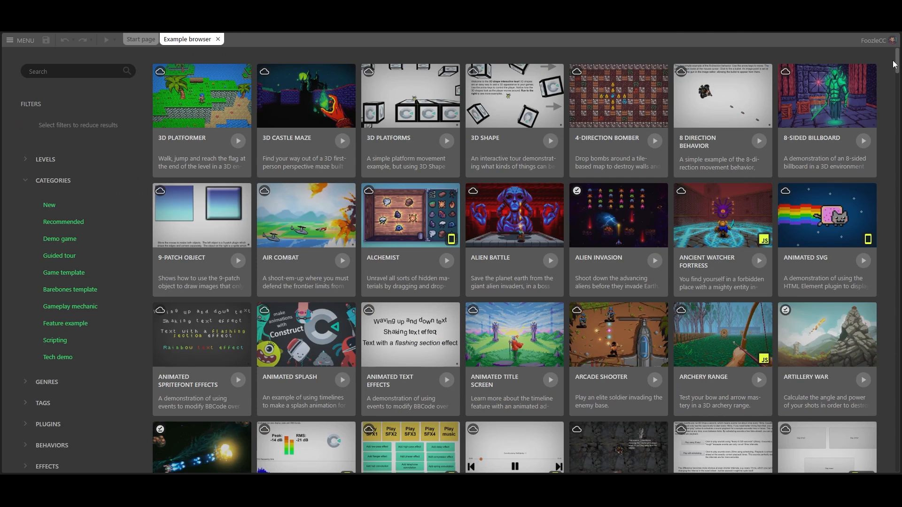
{"action": "scroll", "scroll_direction": "down", "scroll_amount": 3}
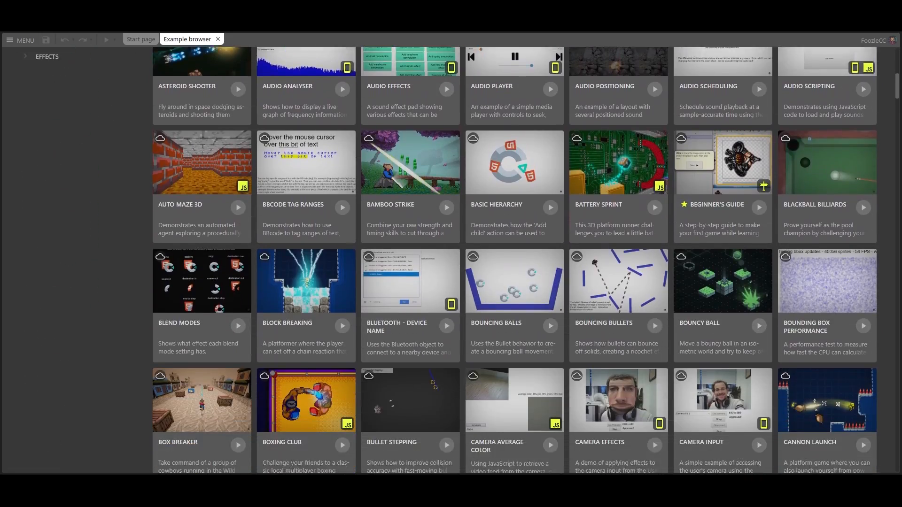
{"action": "scroll", "scroll_direction": "down", "scroll_amount": 3}
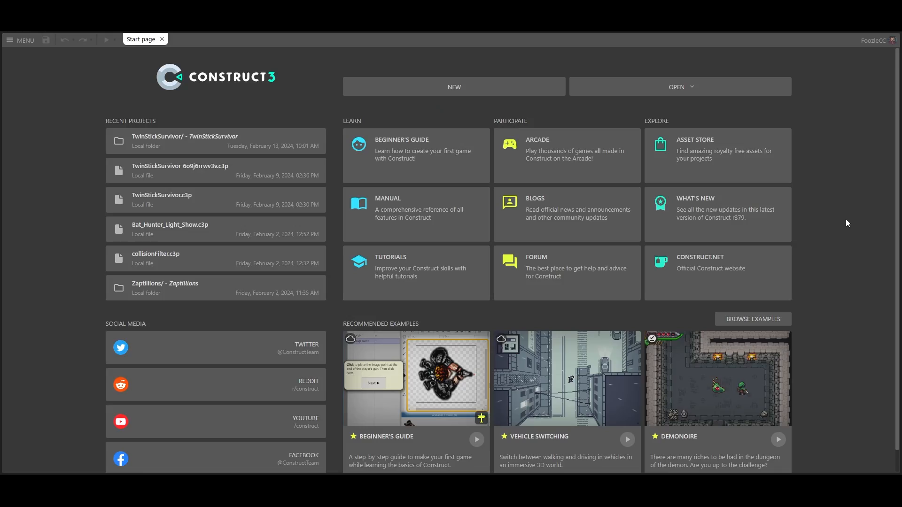
{"action": "scroll", "scroll_direction": "down", "scroll_amount": 3}
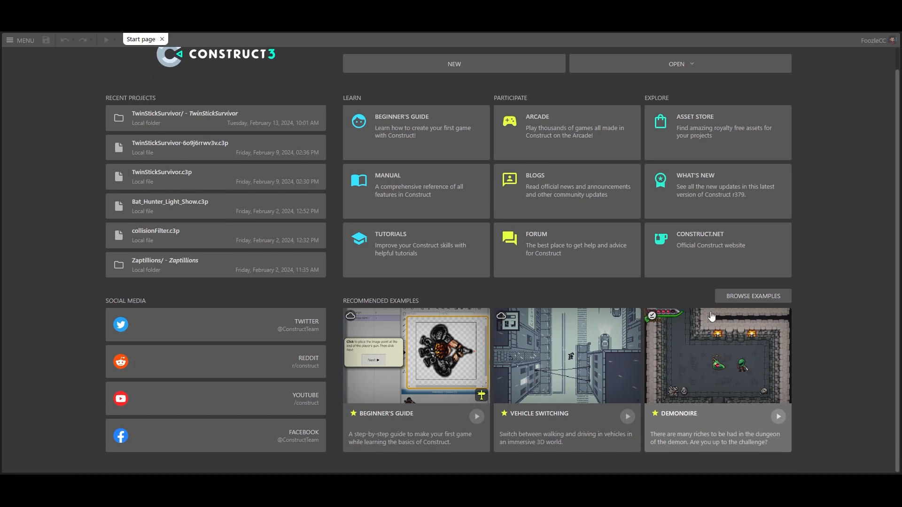
{"action": "left_click", "coordinate": [752, 296]}
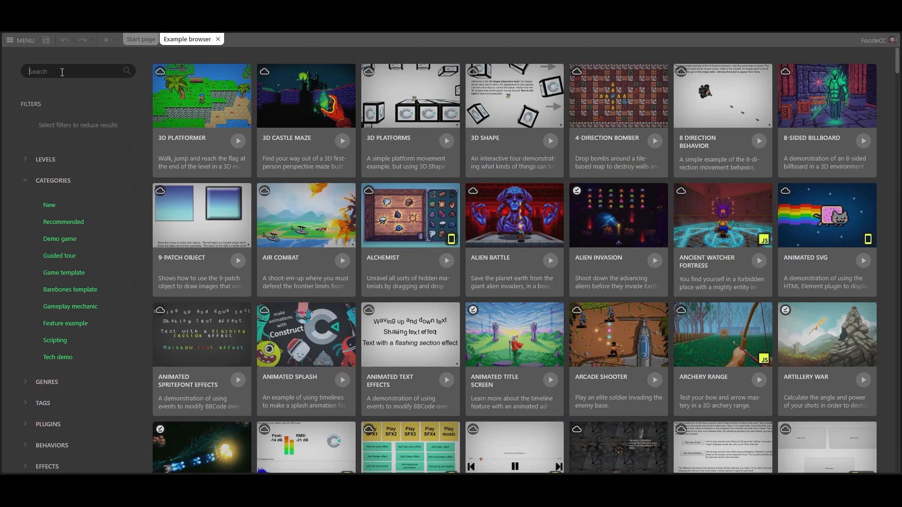
- Search the examples for 'kiwi' and expand the Plugins filter section
{"action": "type", "text": "kiwi"}
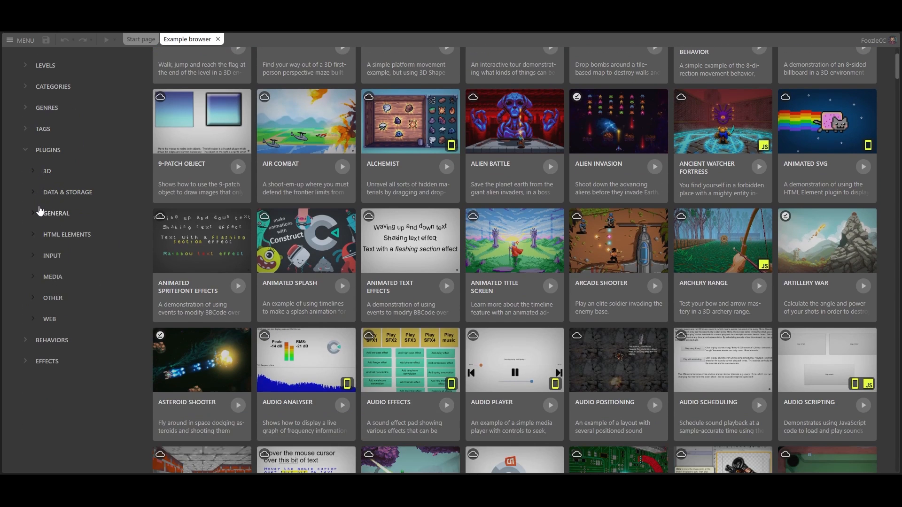
{"action": "left_click", "coordinate": [57, 213]}
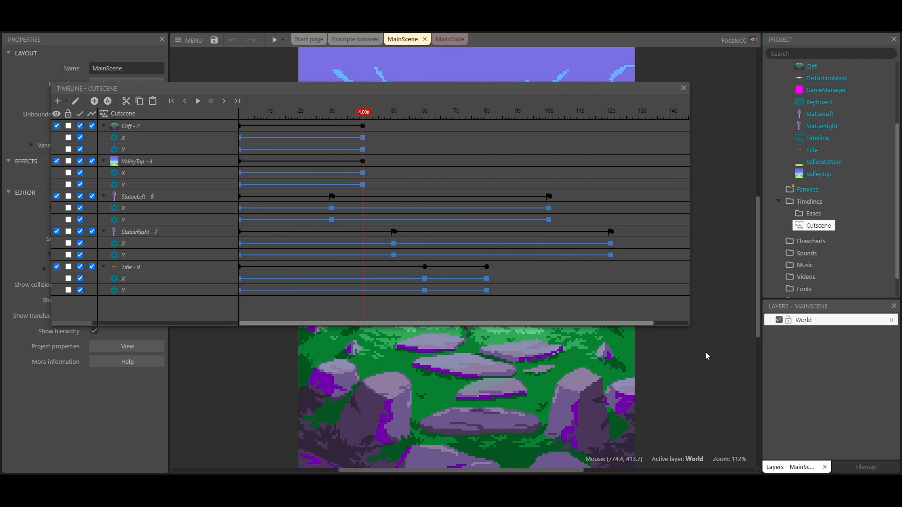
- Launch a browser preview of the Animated Title Screen project, then dismiss it
{"action": "left_click", "coordinate": [275, 39]}
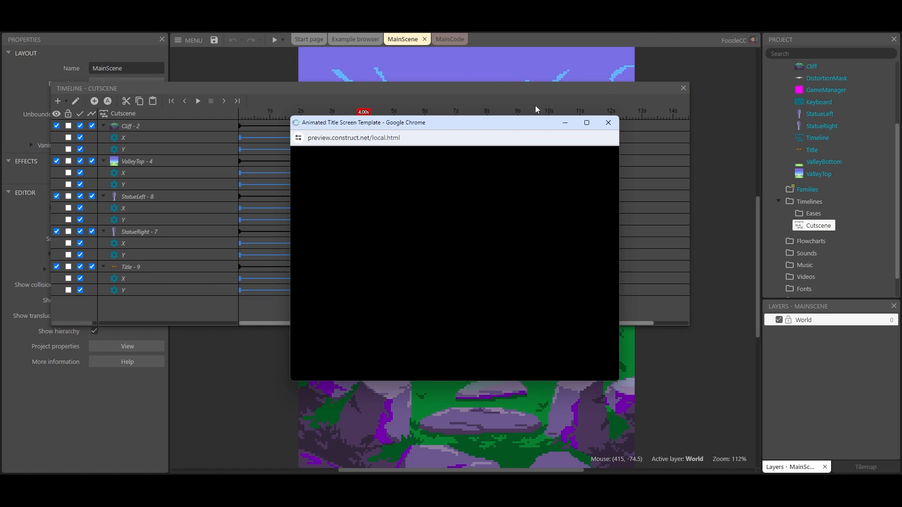
{"action": "left_click", "coordinate": [587, 122]}
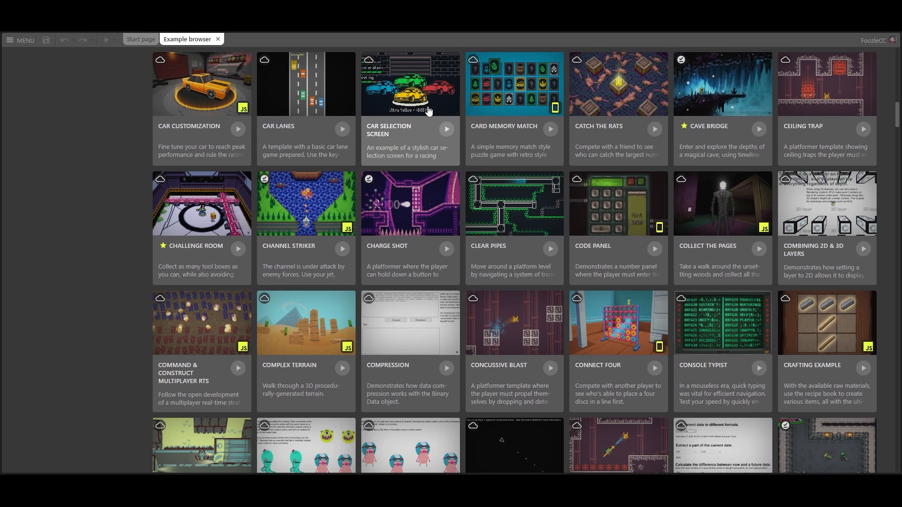
- Locate the Dock Fishing example card and open the project from its details popup
{"action": "scroll", "scroll_direction": "down", "scroll_amount": 3}
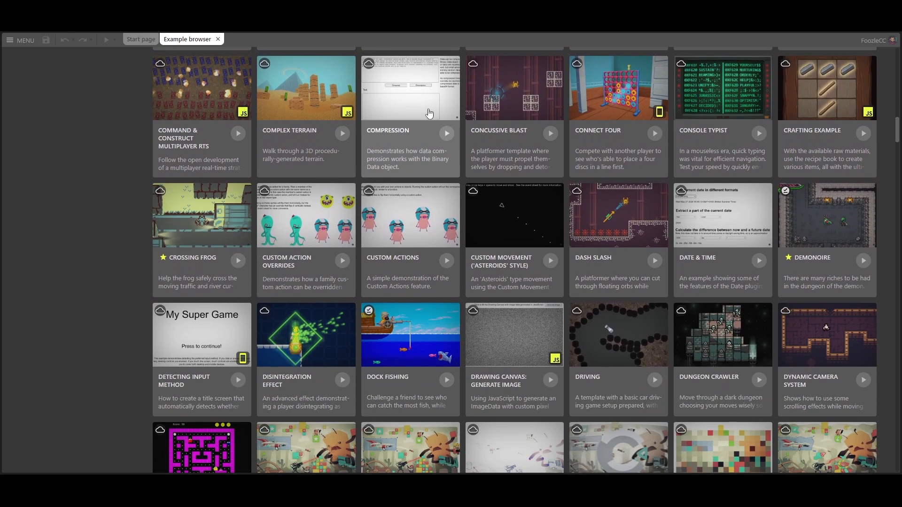
{"action": "scroll", "scroll_direction": "down", "scroll_amount": 3}
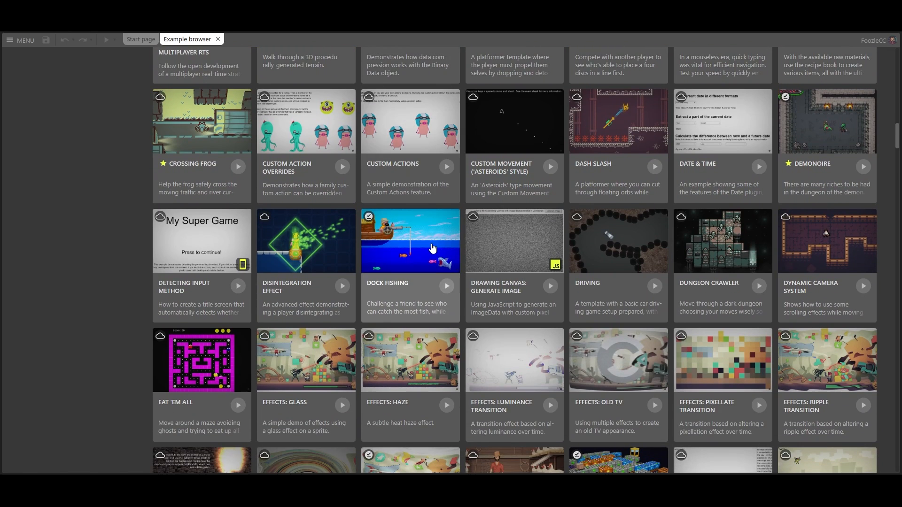
{"action": "left_click", "coordinate": [410, 241]}
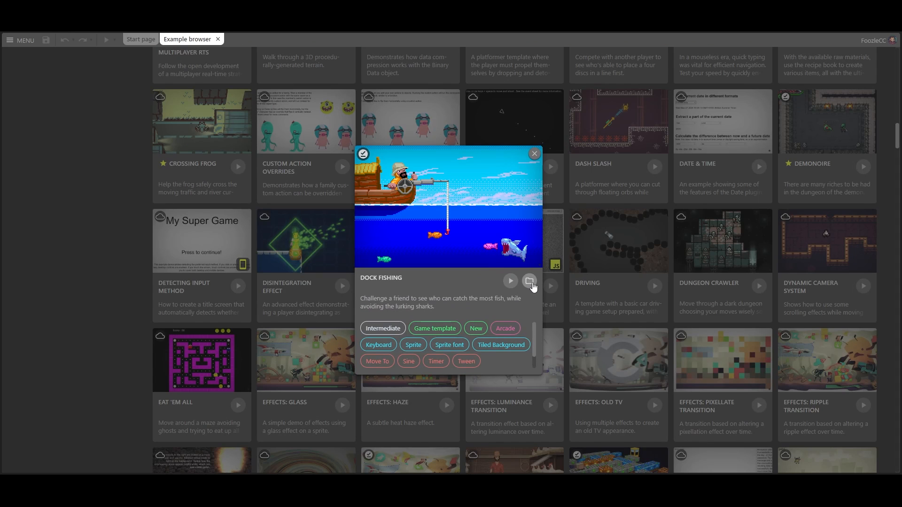
{"action": "left_click", "coordinate": [529, 281]}
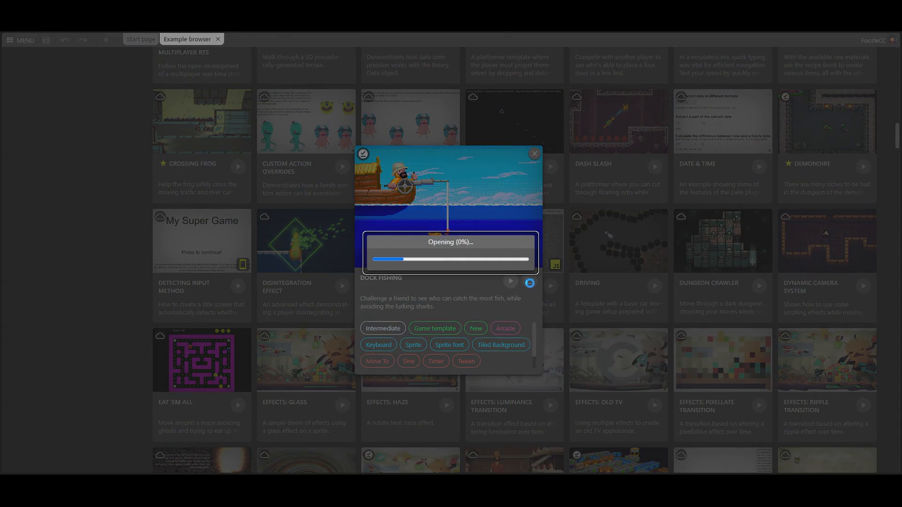
- Show the Dock Fishing event sheet and scroll its global constants
{"action": "left_click", "coordinate": [529, 283]}
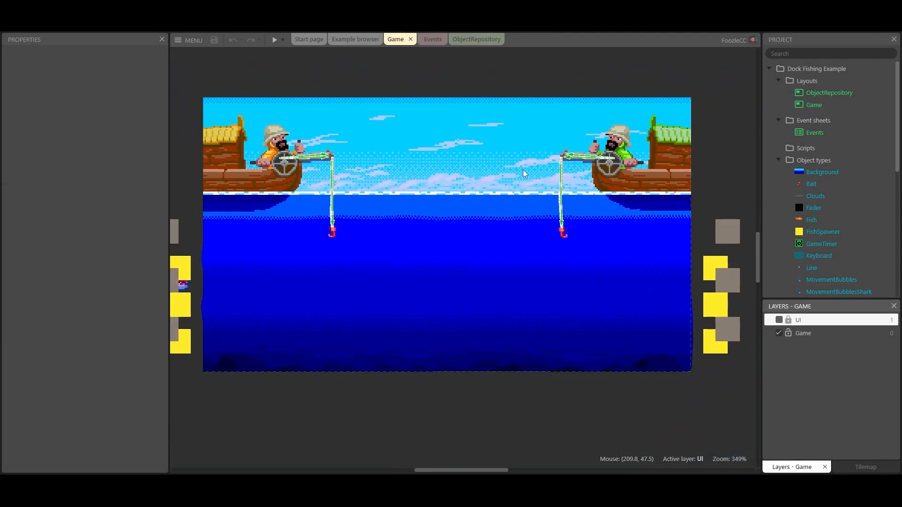
{"action": "left_click", "coordinate": [428, 39]}
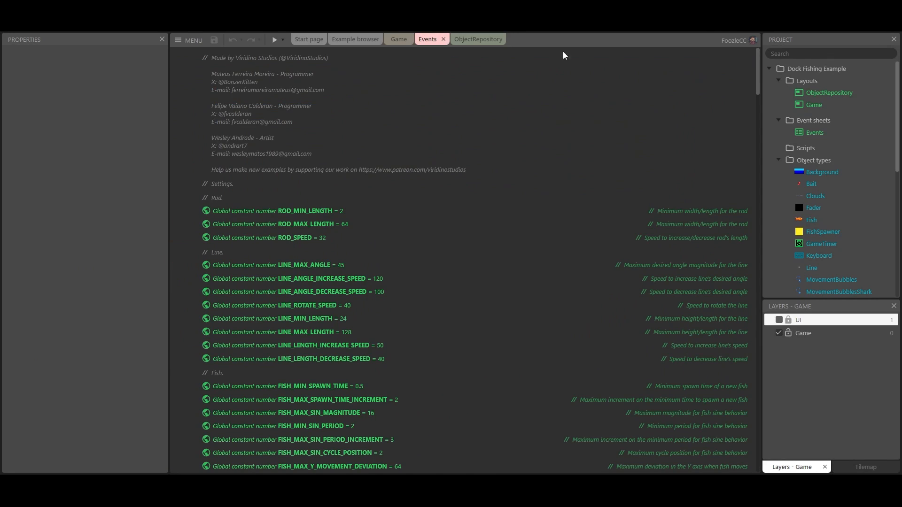
{"action": "scroll", "scroll_direction": "down", "scroll_amount": 3}
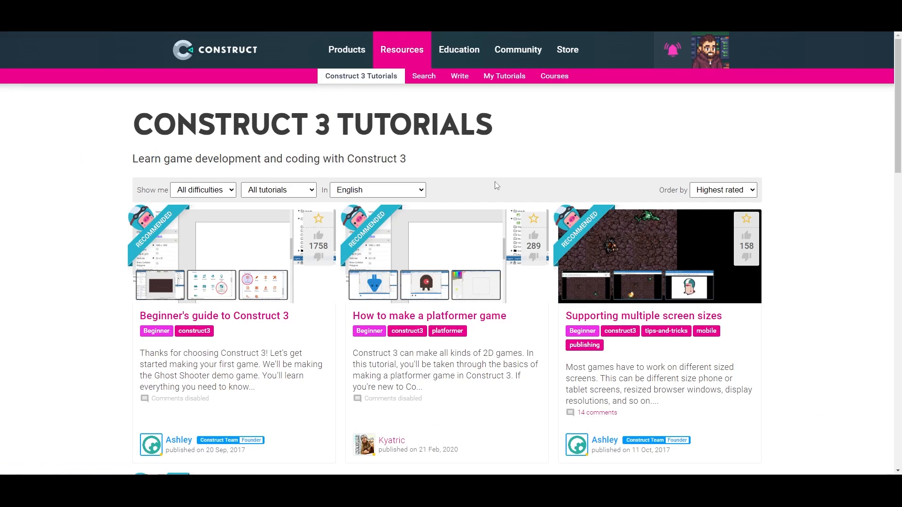
- Find 'Multiplayer tutorial 1: concepts' in the tutorials list and read through the article
{"action": "scroll", "scroll_direction": "down", "scroll_amount": 3}
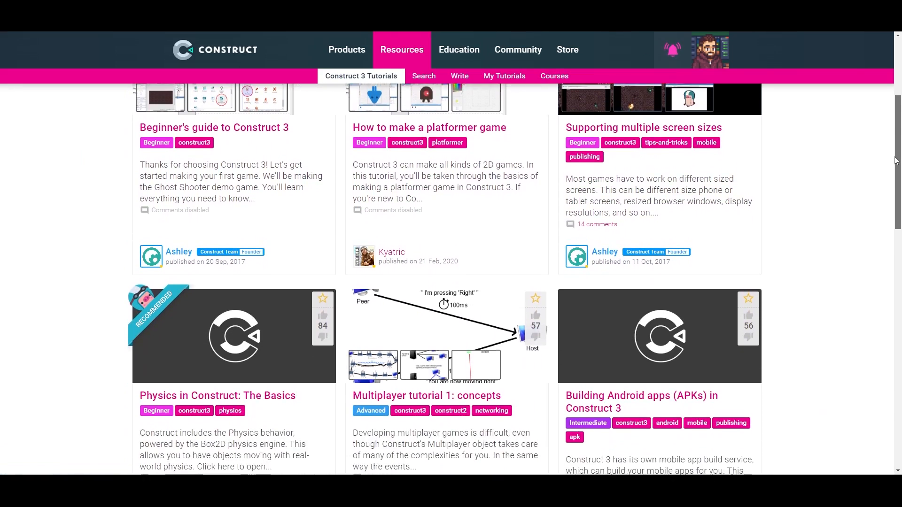
{"action": "scroll", "scroll_direction": "down", "scroll_amount": 3}
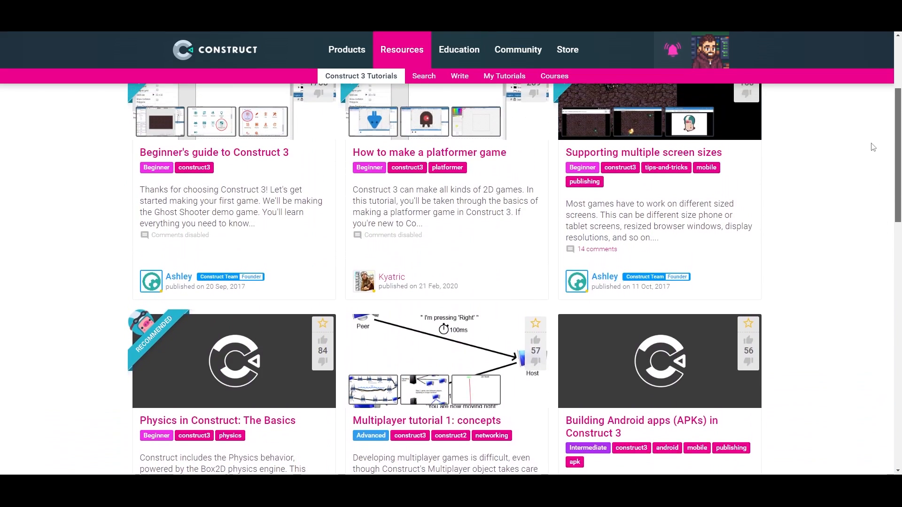
{"action": "left_click", "coordinate": [427, 420]}
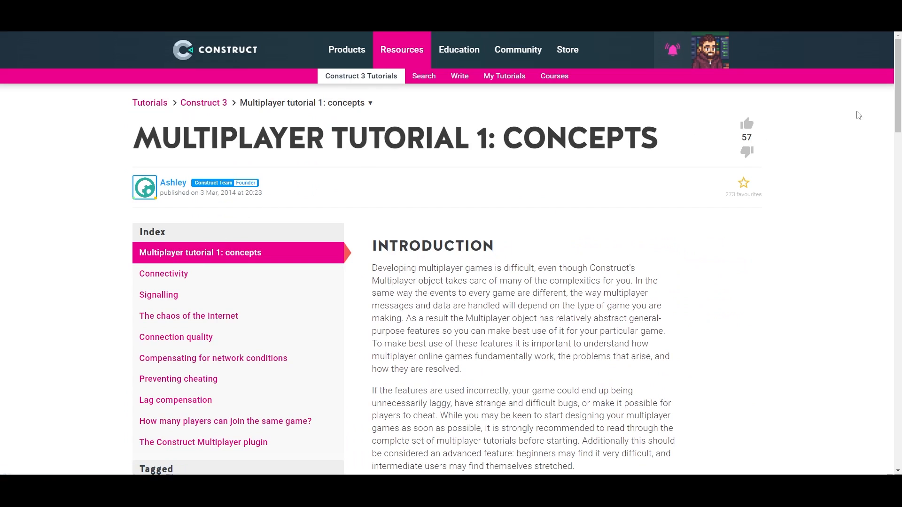
{"action": "scroll", "scroll_direction": "down", "scroll_amount": 3}
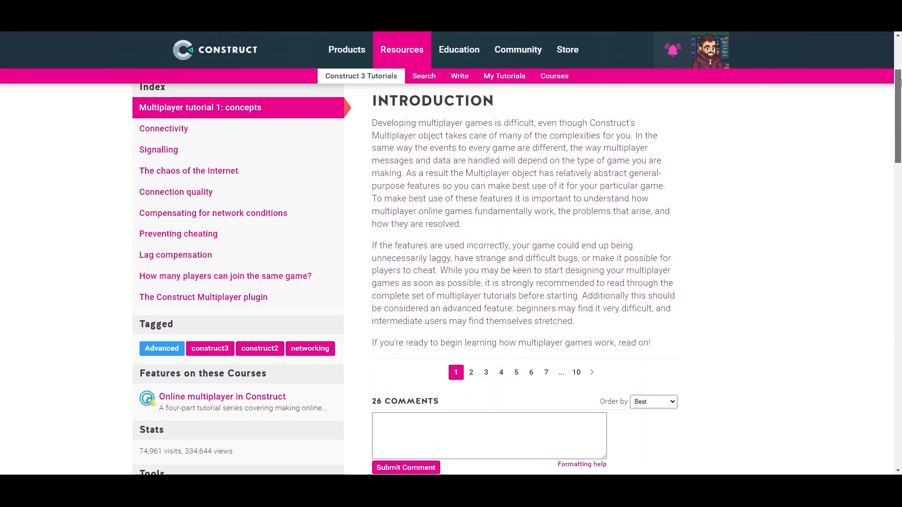
{"action": "left_click", "coordinate": [163, 129]}
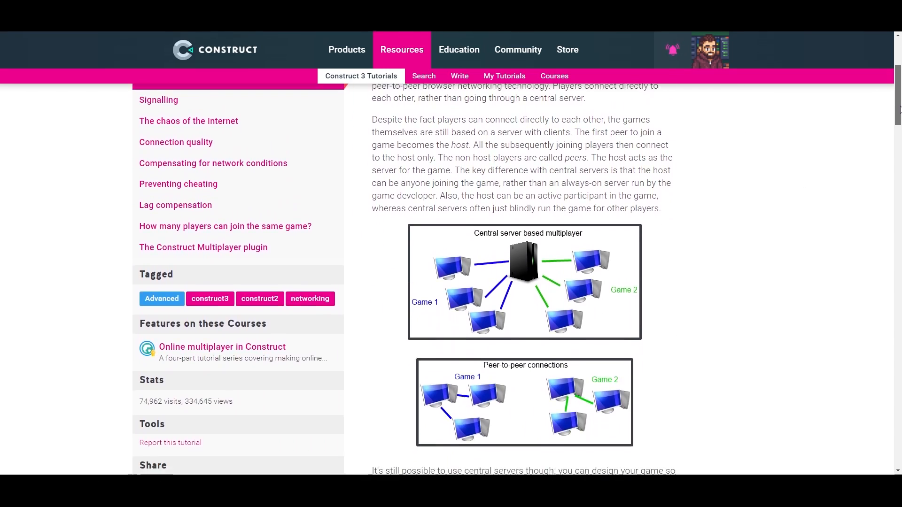
{"action": "scroll", "scroll_direction": "down", "scroll_amount": 3}
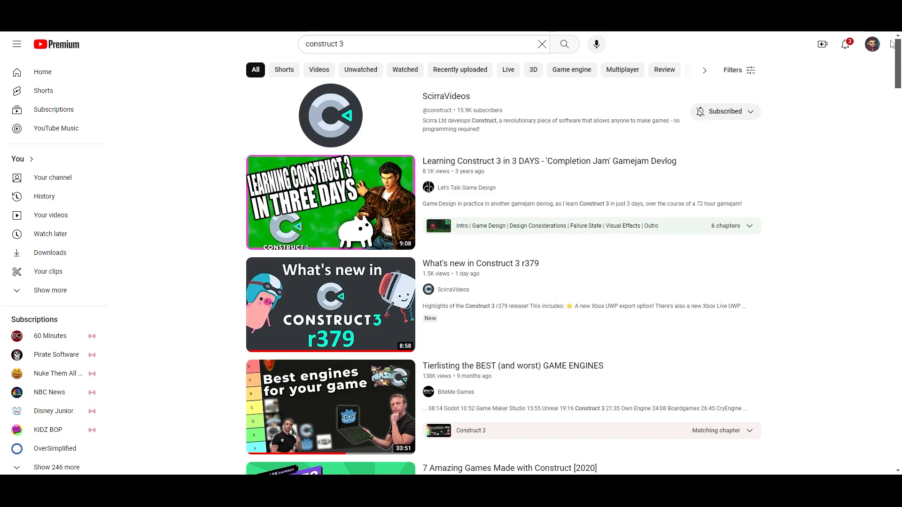
- Scroll down through the YouTube results for 'construct 3' videos
{"action": "scroll", "scroll_direction": "down", "scroll_amount": 3}
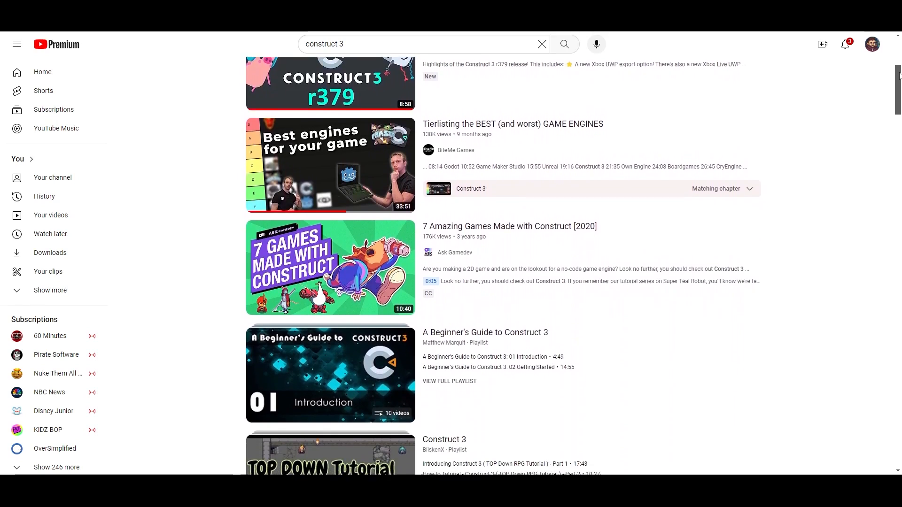
{"action": "scroll", "scroll_direction": "down", "scroll_amount": 3}
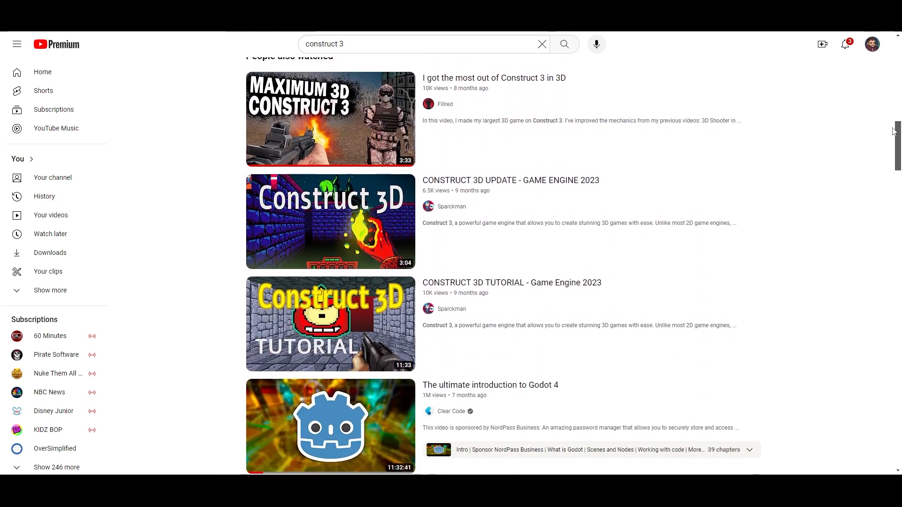
{"action": "scroll", "scroll_direction": "down", "scroll_amount": 3}
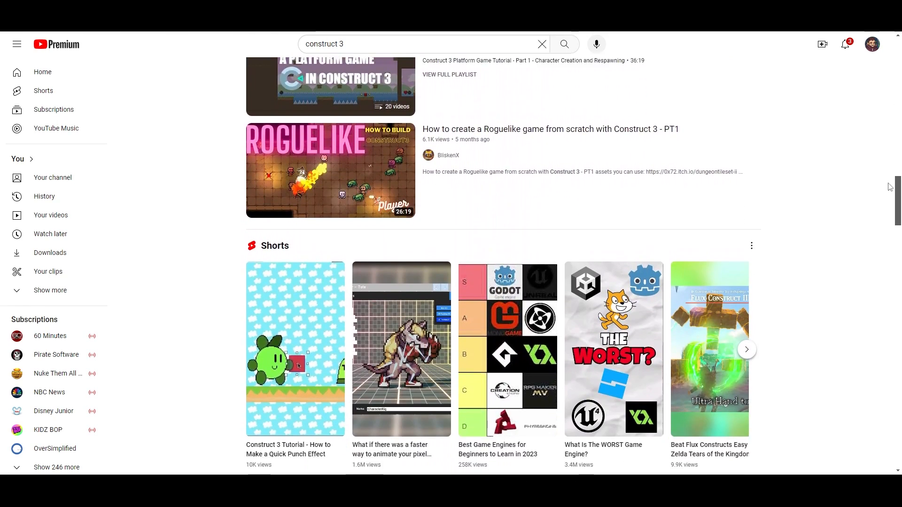
{"action": "scroll", "scroll_direction": "down", "scroll_amount": 3}
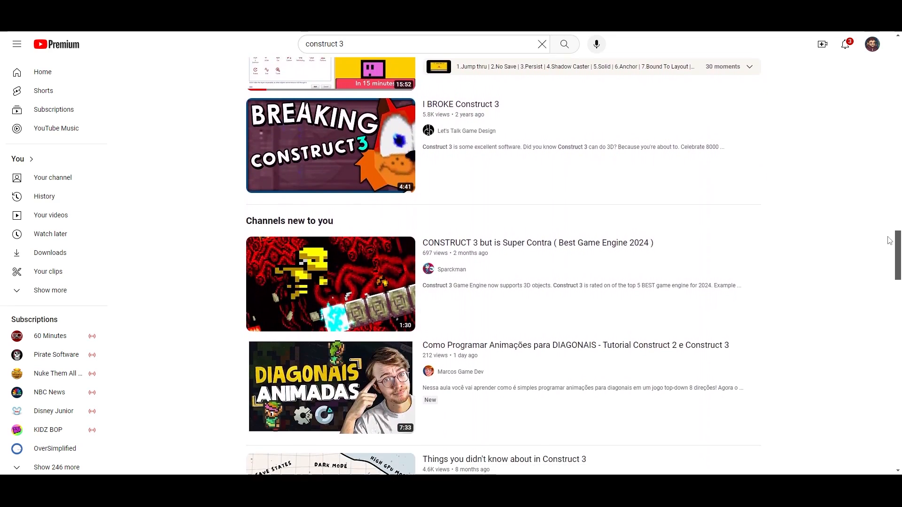
{"action": "scroll", "scroll_direction": "down", "scroll_amount": 3}
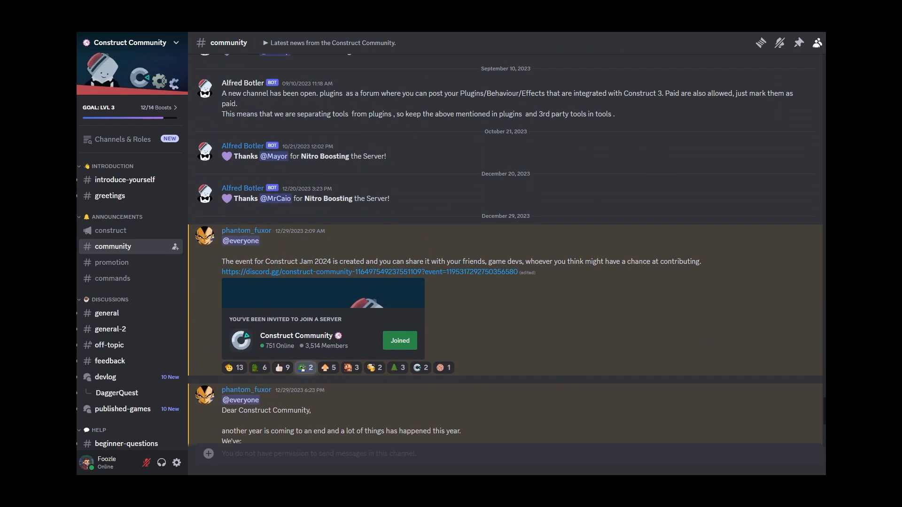
- Read the #greetings channel welcome messages and follow a game creator's profile link
{"action": "left_click", "coordinate": [110, 196]}
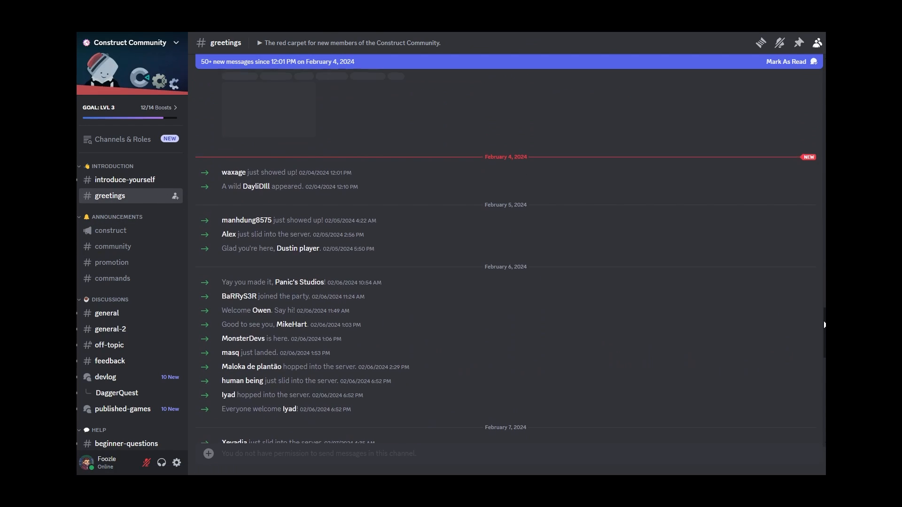
{"action": "scroll", "scroll_direction": "down", "scroll_amount": 3}
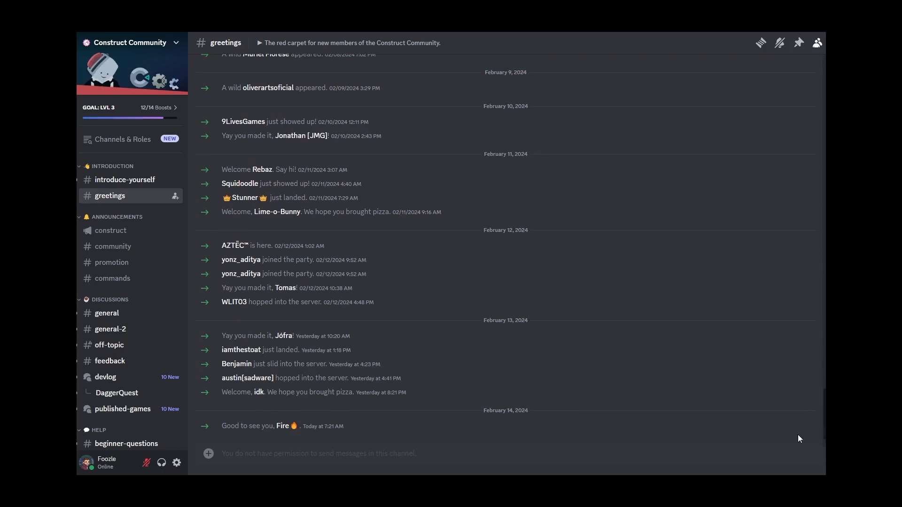
{"action": "left_click", "coordinate": [110, 361]}
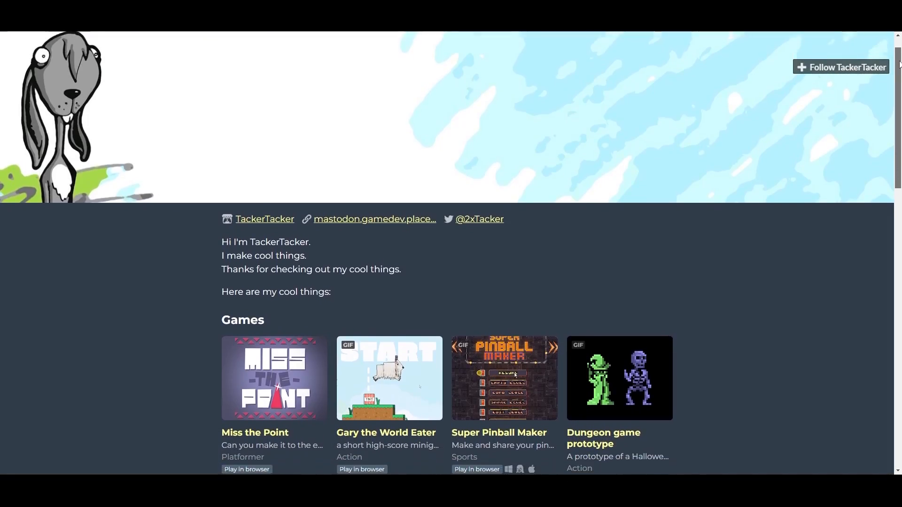
- Scroll the itch.io creator profile through its Games, Toys, Arts and Assets sections
{"action": "scroll", "scroll_direction": "down", "scroll_amount": 3}
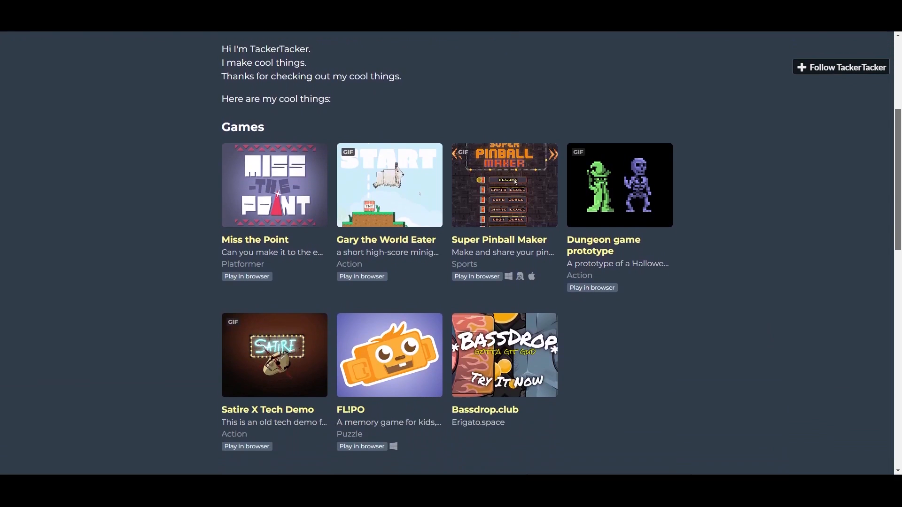
{"action": "scroll", "scroll_direction": "down", "scroll_amount": 3}
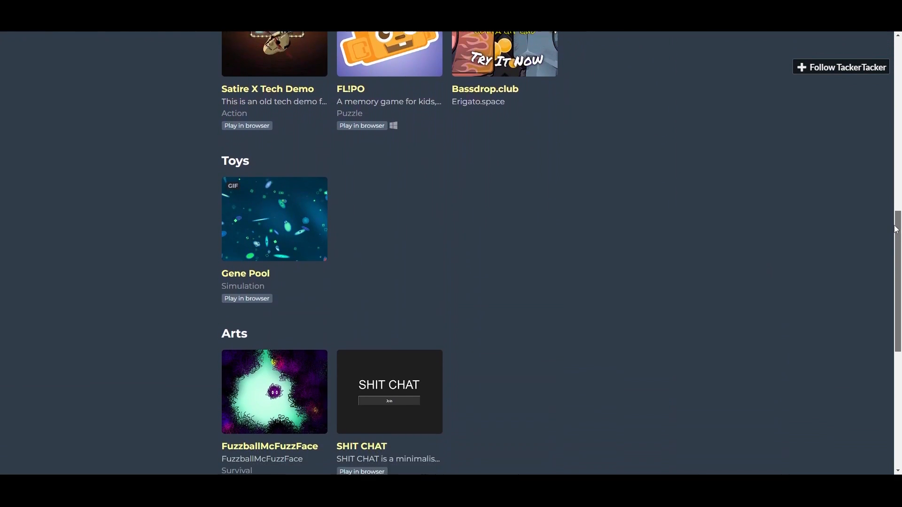
{"action": "scroll", "scroll_direction": "down", "scroll_amount": 3}
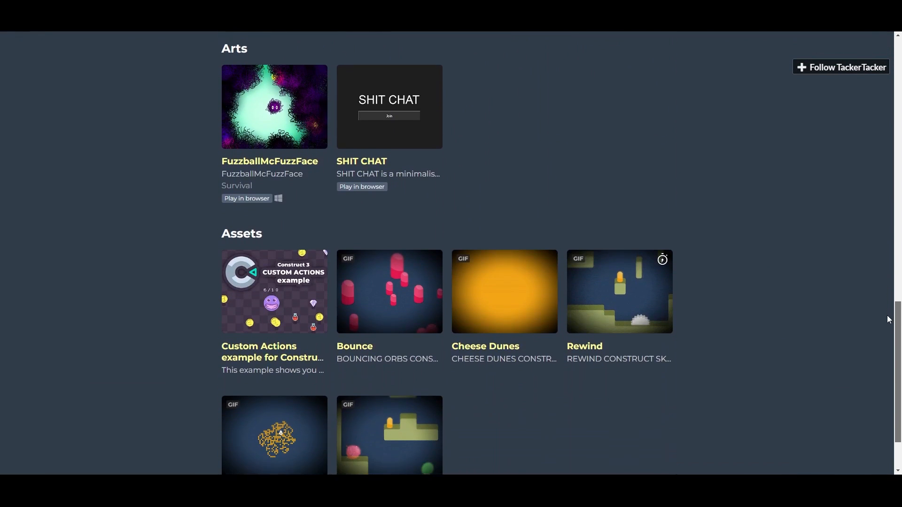
{"action": "scroll", "scroll_direction": "down", "scroll_amount": 3}
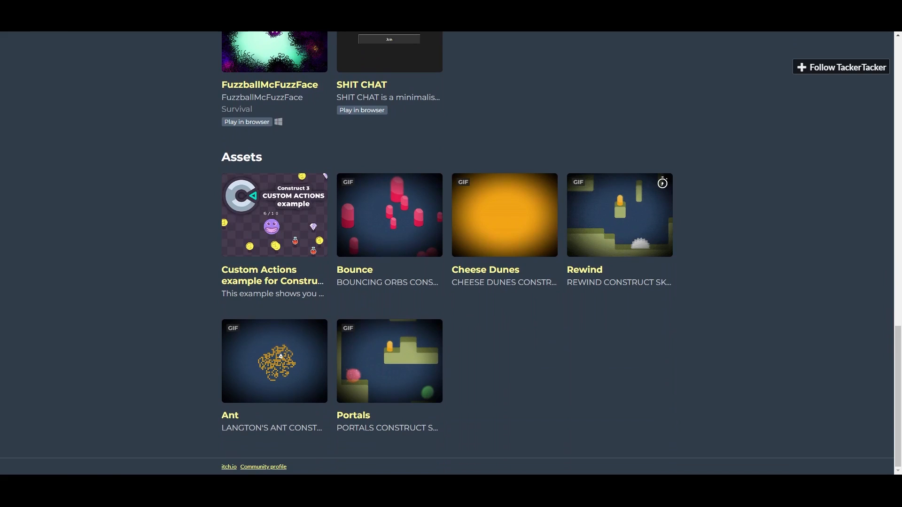